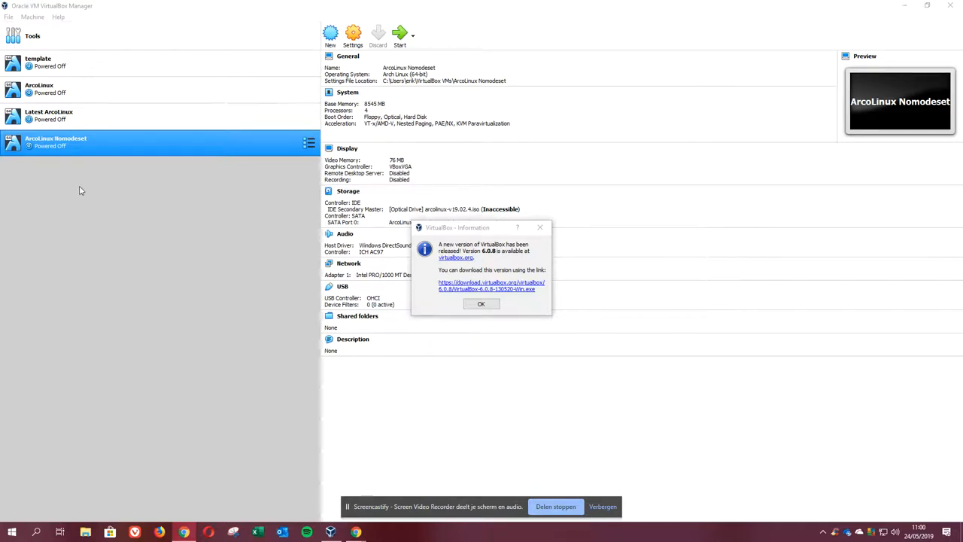
{"action": "mouse_move", "coordinate": [207, 177]}
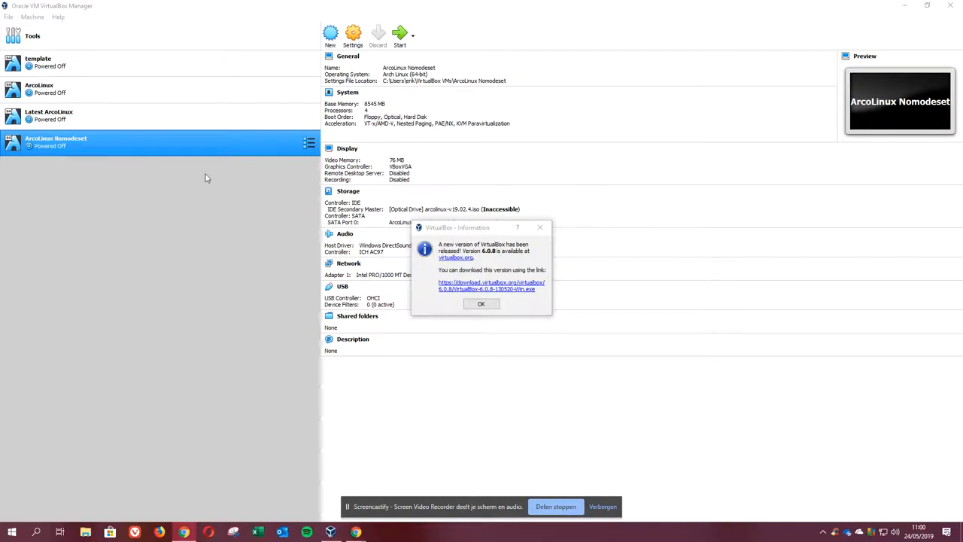
{"action": "mouse_move", "coordinate": [418, 226]}
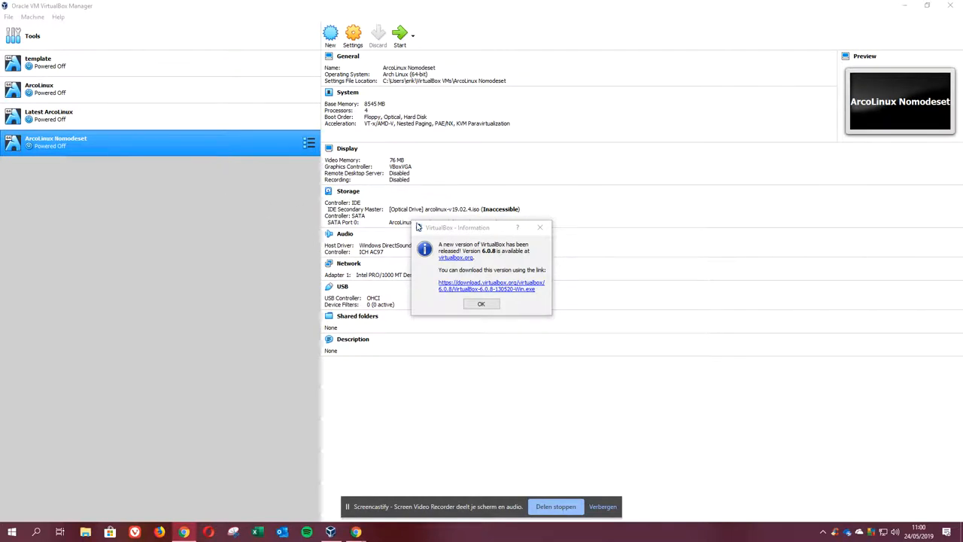
{"action": "mouse_move", "coordinate": [499, 280]}
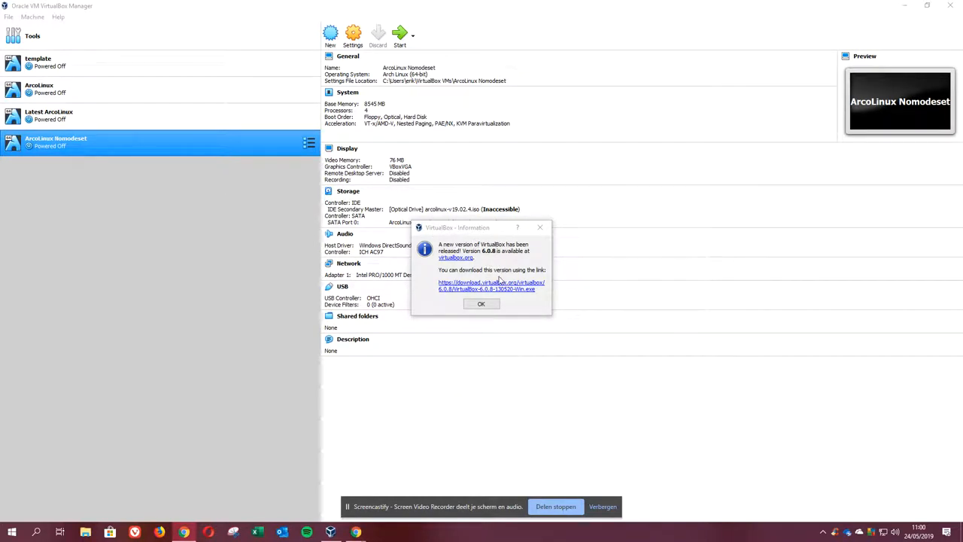
{"action": "mouse_move", "coordinate": [294, 481]}
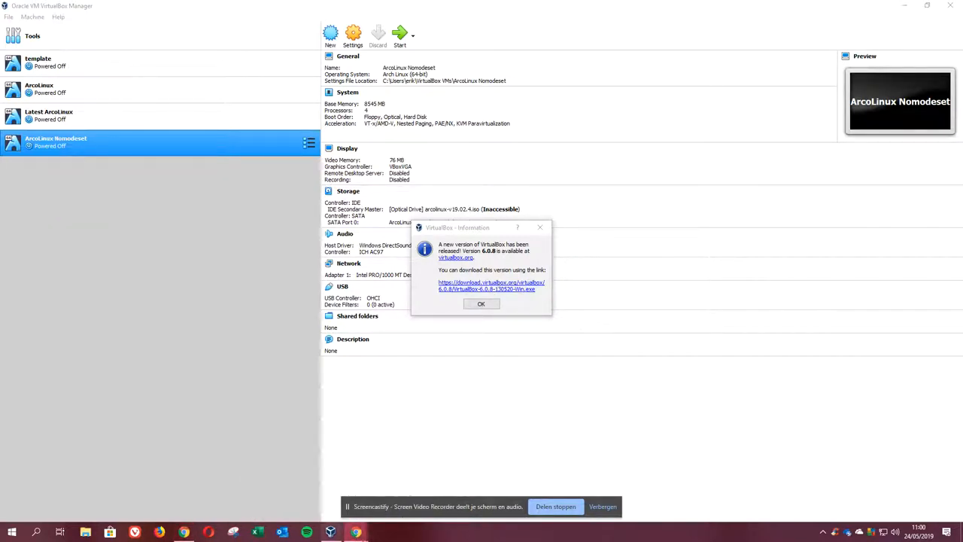
{"action": "mouse_move", "coordinate": [370, 455]}
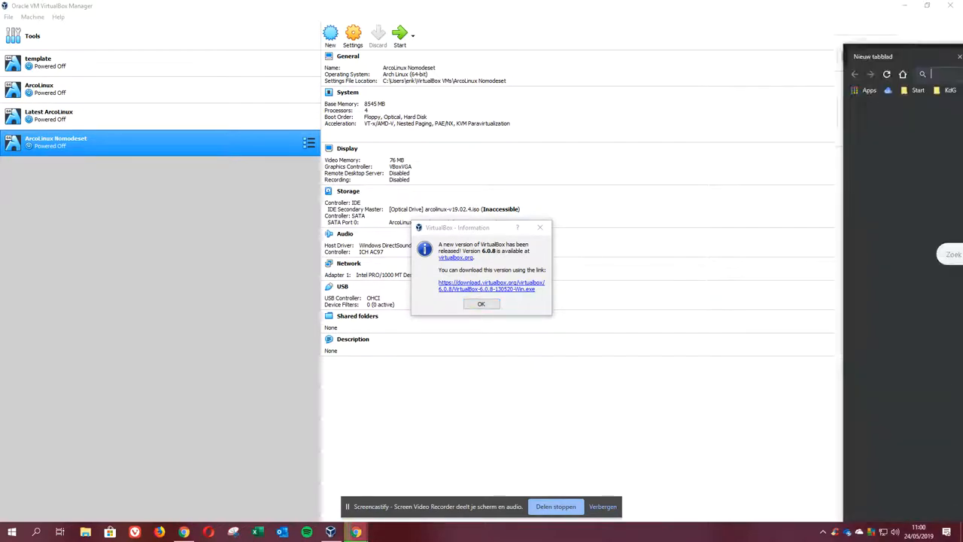
Start the VirtualBox 6.0.8 setup, dismissing the update notice and unticking the desktop shortcut.
{"action": "left_click", "coordinate": [481, 304]}
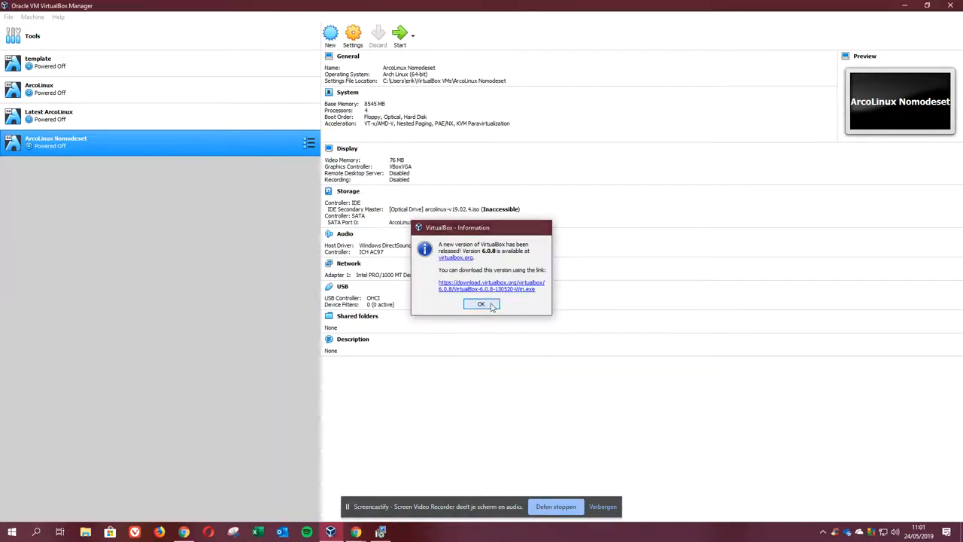
{"action": "left_click", "coordinate": [481, 304]}
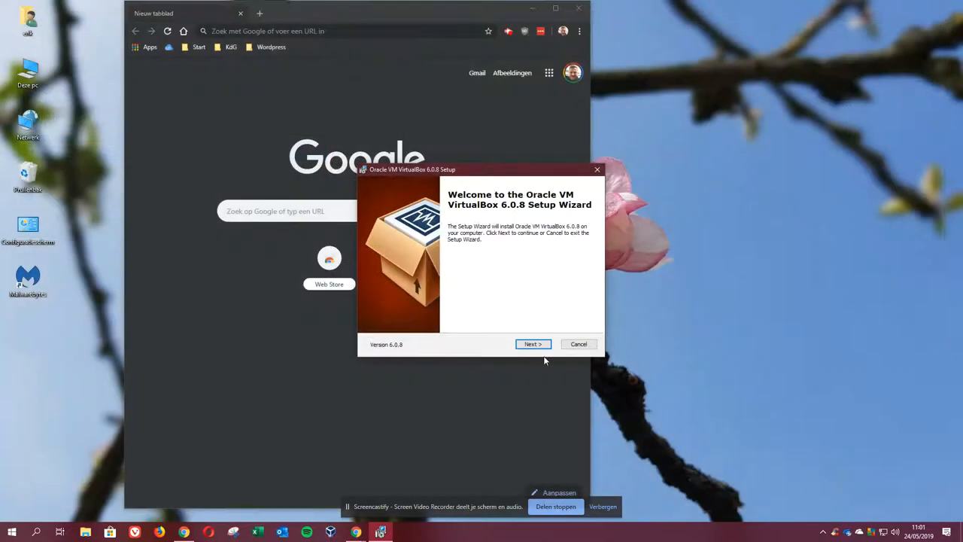
{"action": "left_click", "coordinate": [532, 343]}
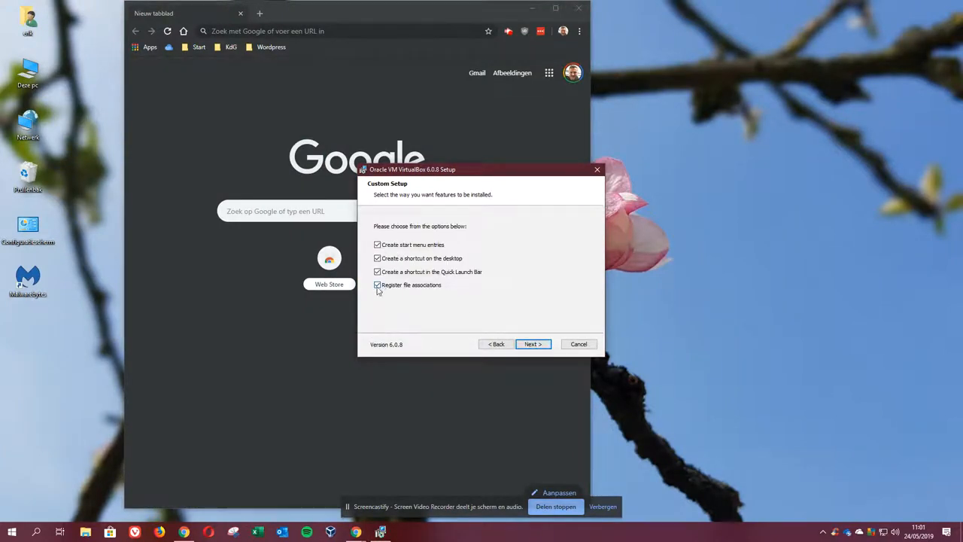
{"action": "left_click", "coordinate": [376, 258]}
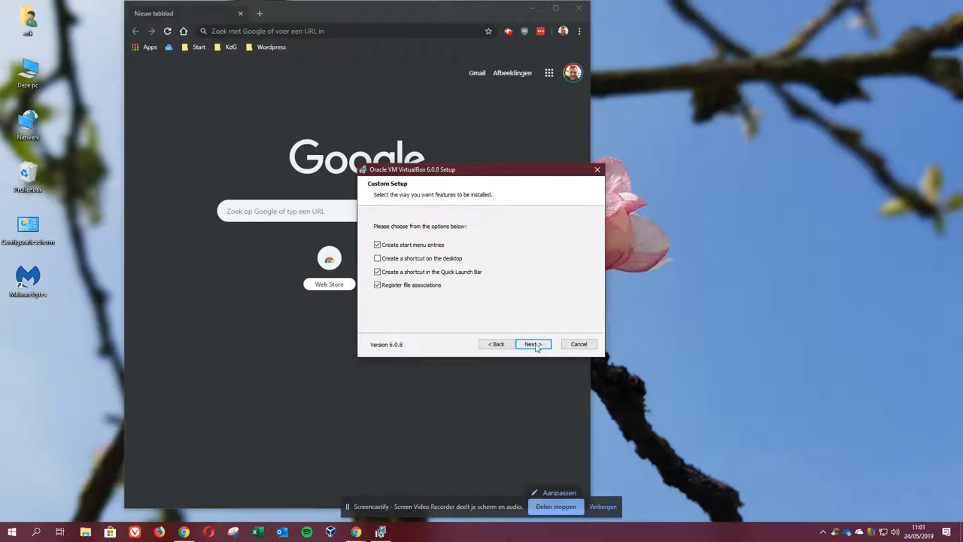
Run the installation, allow the Oracle USB driver, and finish the wizard.
{"action": "left_click", "coordinate": [533, 343]}
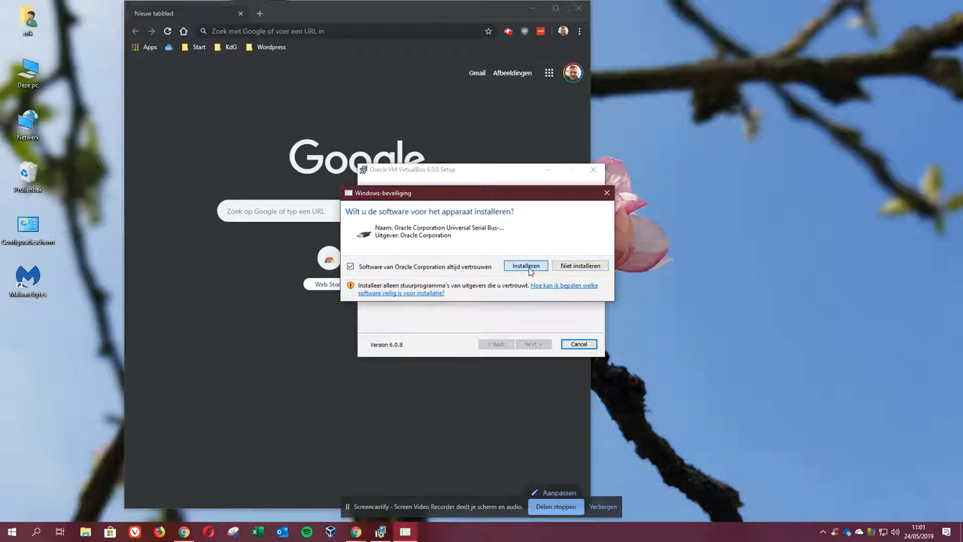
{"action": "left_click", "coordinate": [525, 264]}
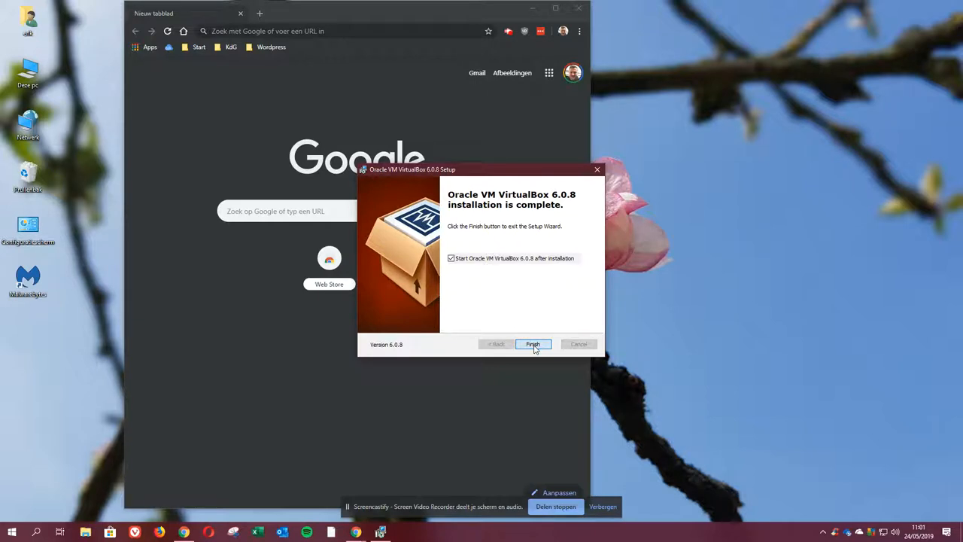
{"action": "left_click", "coordinate": [532, 343]}
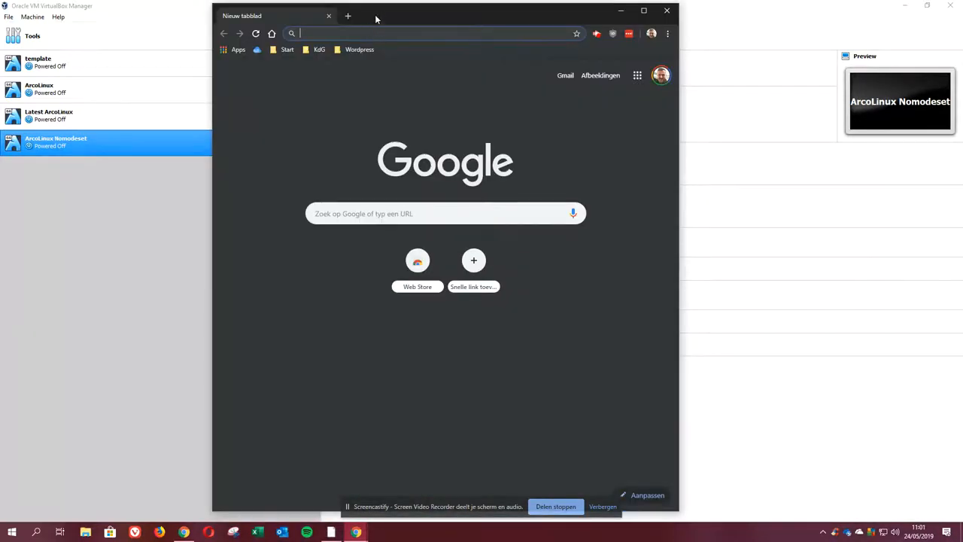
Maximize Chrome and search Google for 'arcolinux download'.
{"action": "left_click", "coordinate": [644, 9]}
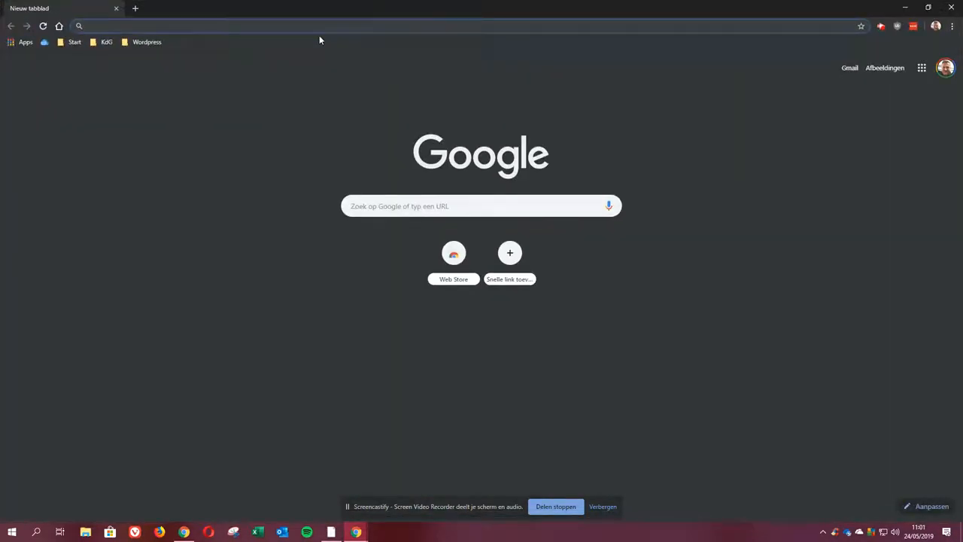
{"action": "type", "text": "arcolinux download"}
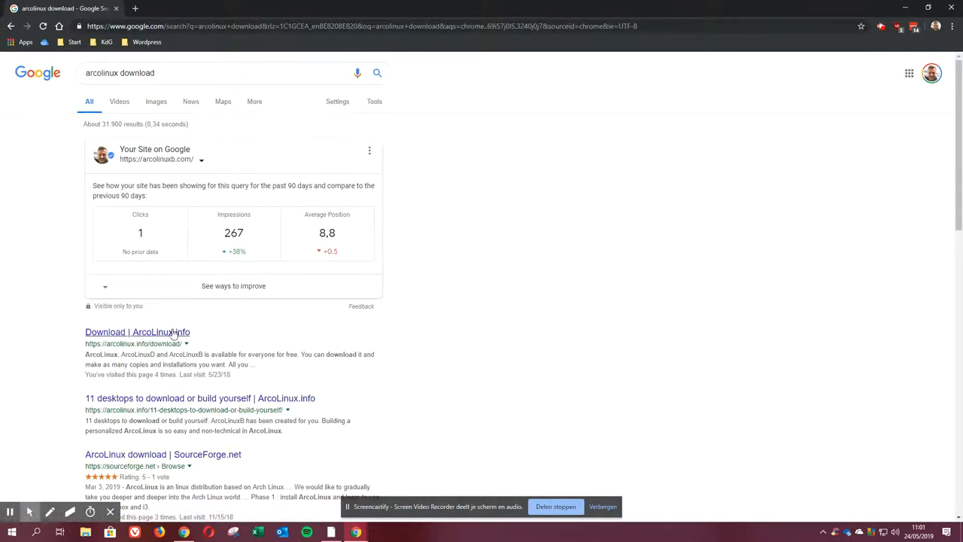
Open the ArcoLinux.info download page and scroll to its SourceForge download link.
{"action": "left_click", "coordinate": [137, 332]}
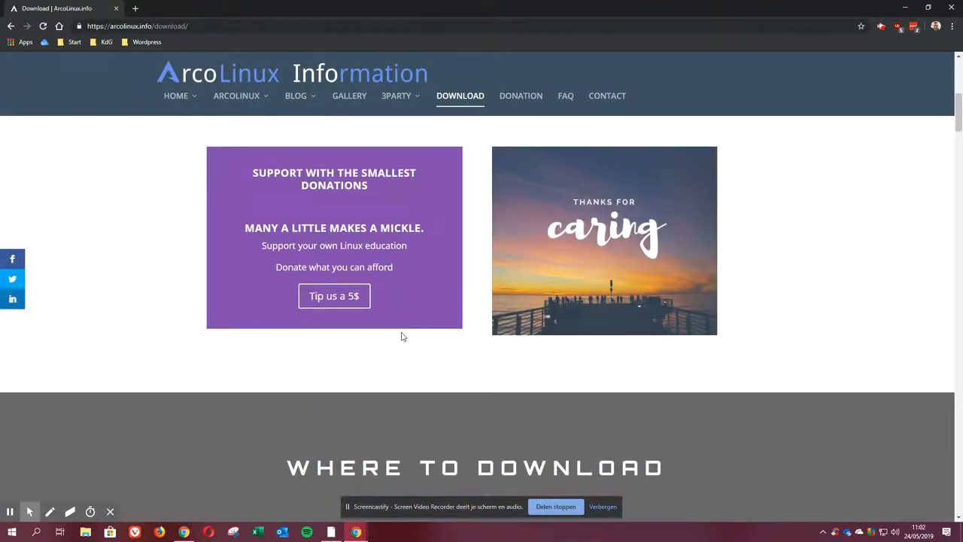
{"action": "scroll", "scroll_direction": "down", "scroll_amount": 3}
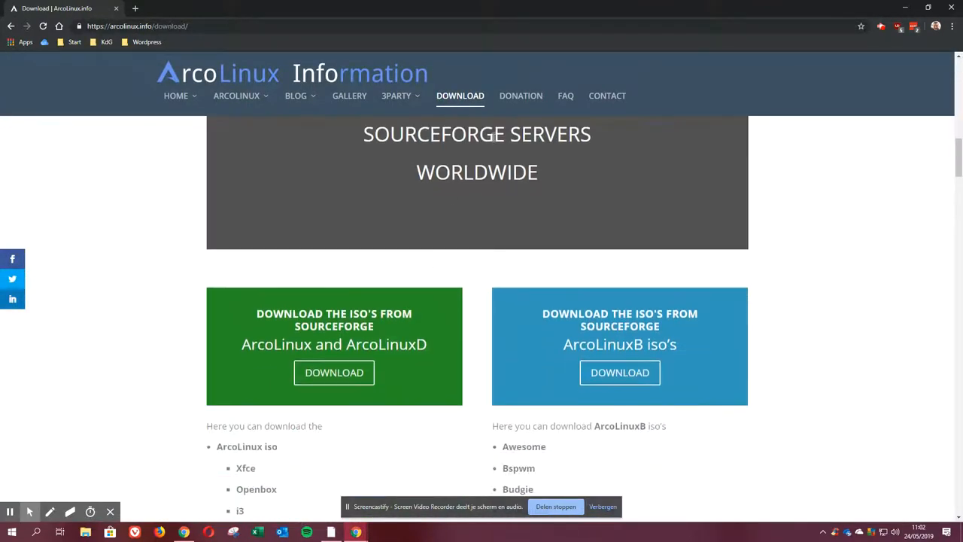
{"action": "mouse_move", "coordinate": [334, 373]}
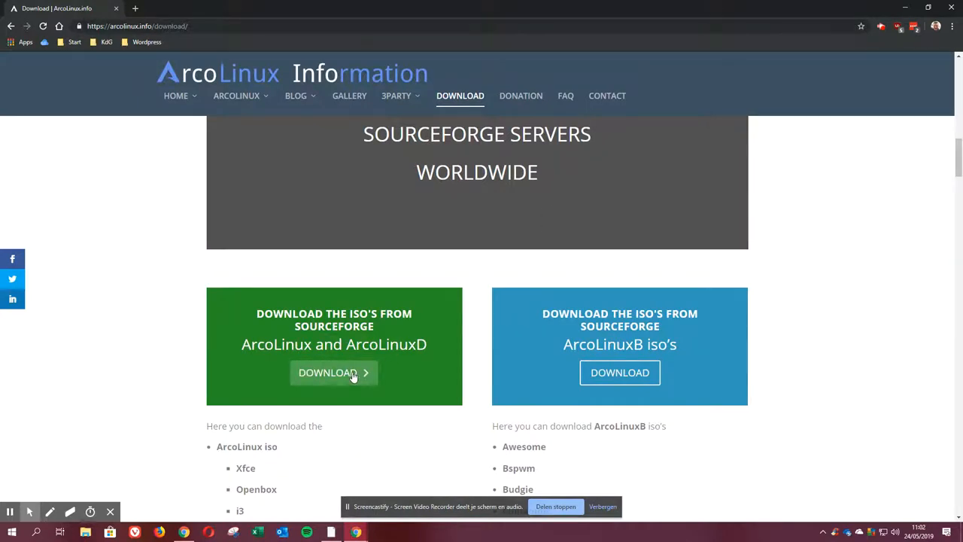
{"action": "mouse_move", "coordinate": [334, 373]}
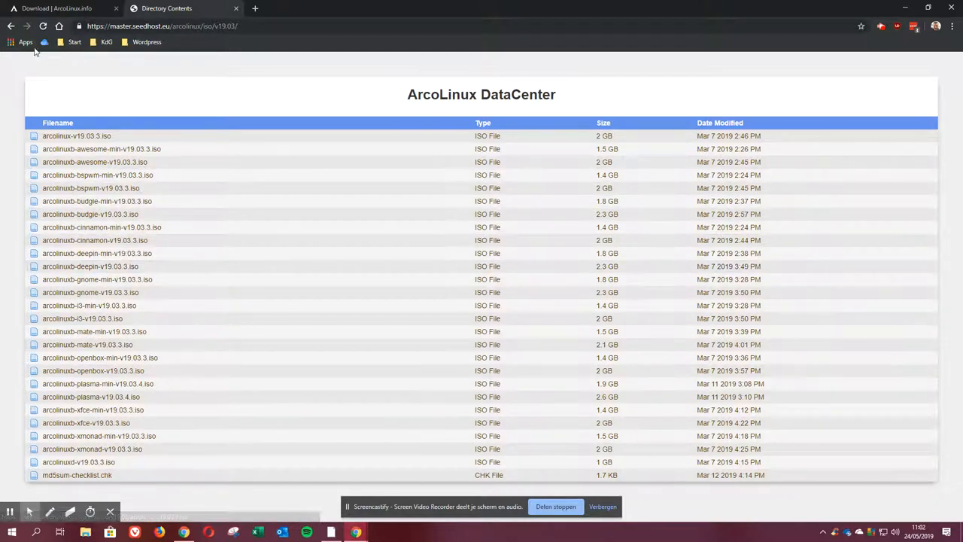
{"action": "left_click", "coordinate": [12, 26]}
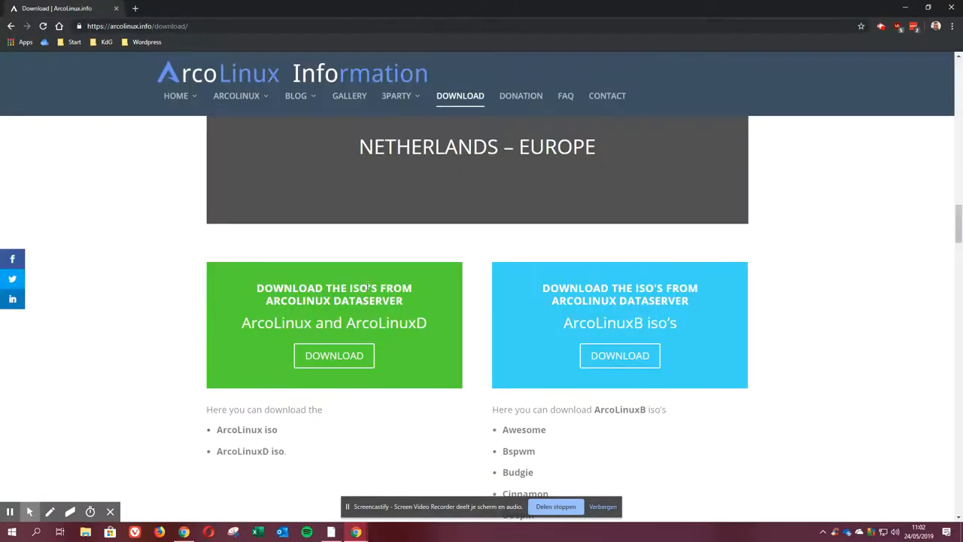
{"action": "scroll", "scroll_direction": "down", "scroll_amount": 3}
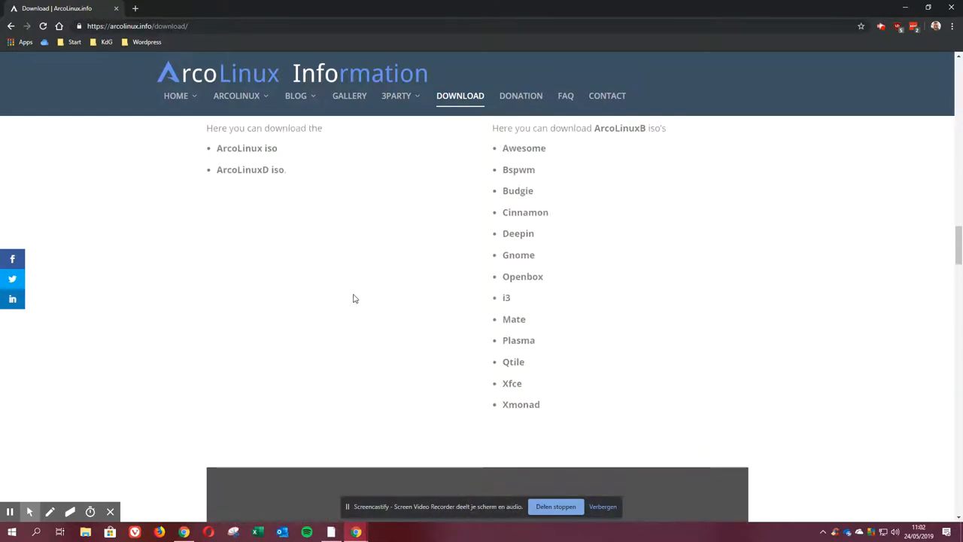
{"action": "scroll", "scroll_direction": "down", "scroll_amount": 3}
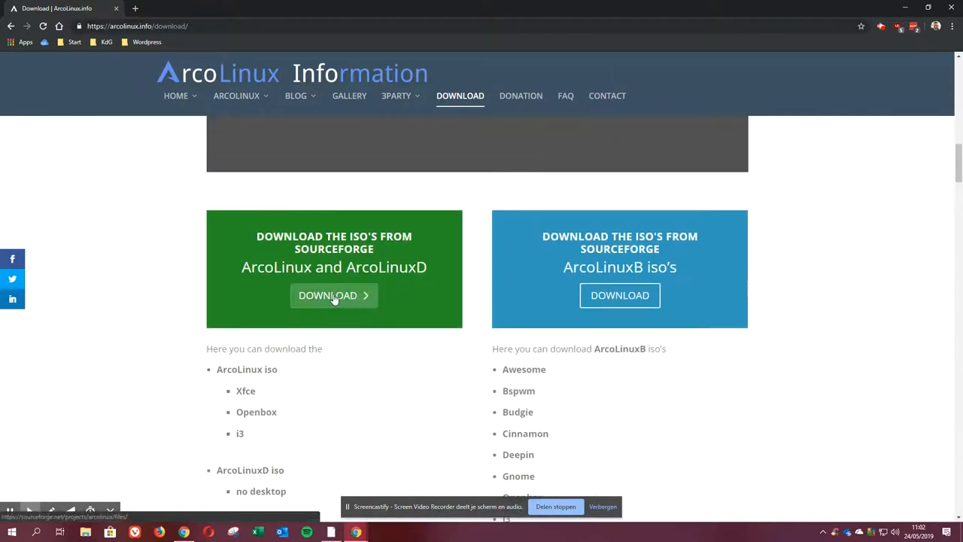
Browse the SourceForge ArcoLinux ISO folder and view the SHA1/MD5 checksums of arcolinux-v19.05.2.iso.
{"action": "left_click", "coordinate": [334, 295]}
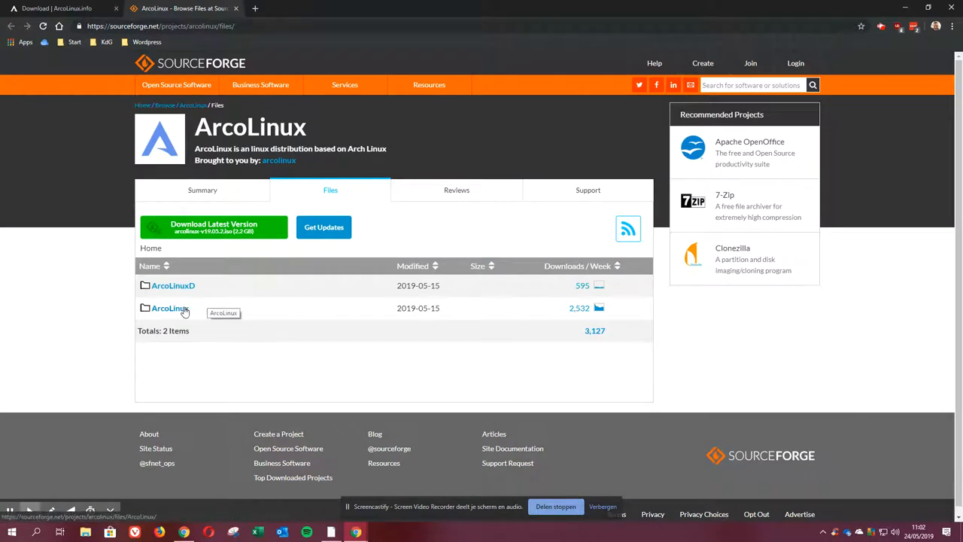
{"action": "left_click", "coordinate": [169, 307]}
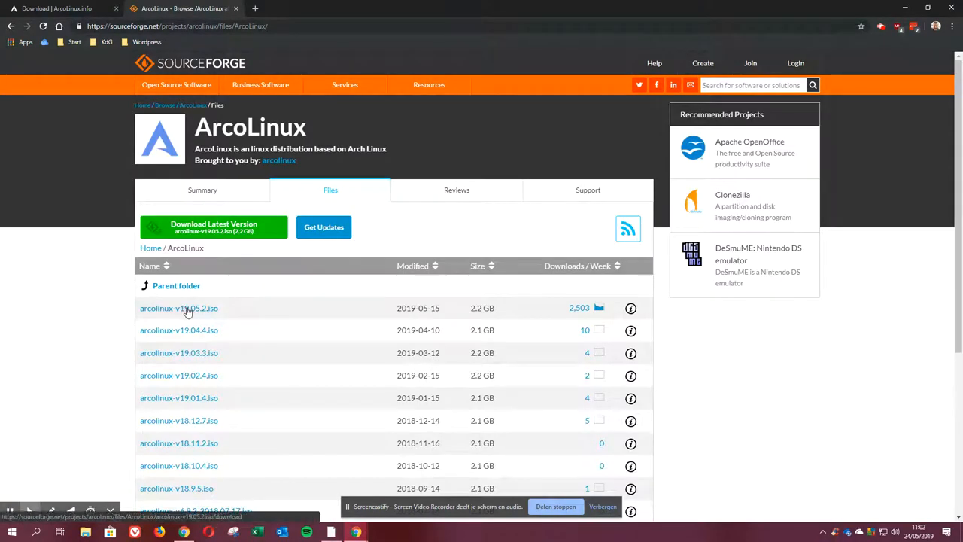
{"action": "mouse_move", "coordinate": [584, 312]}
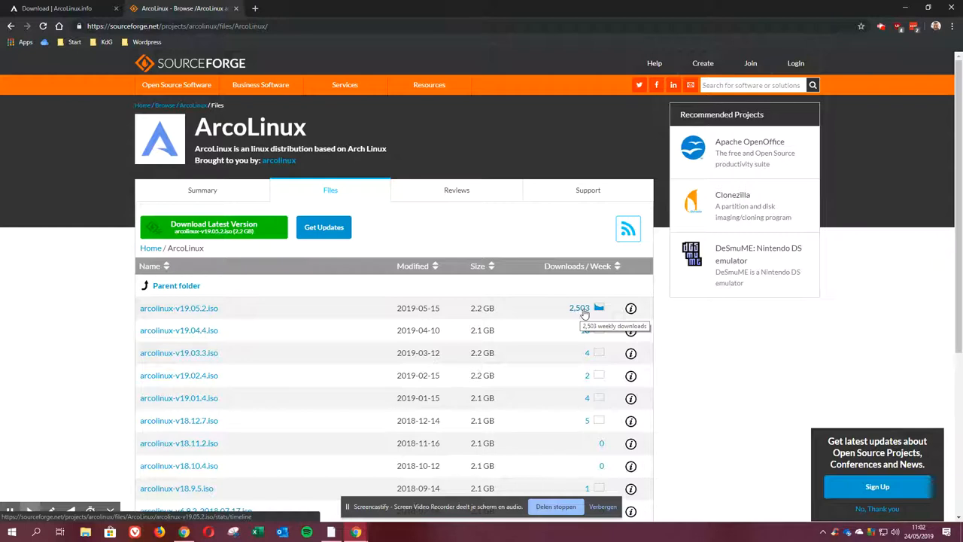
{"action": "mouse_move", "coordinate": [631, 307]}
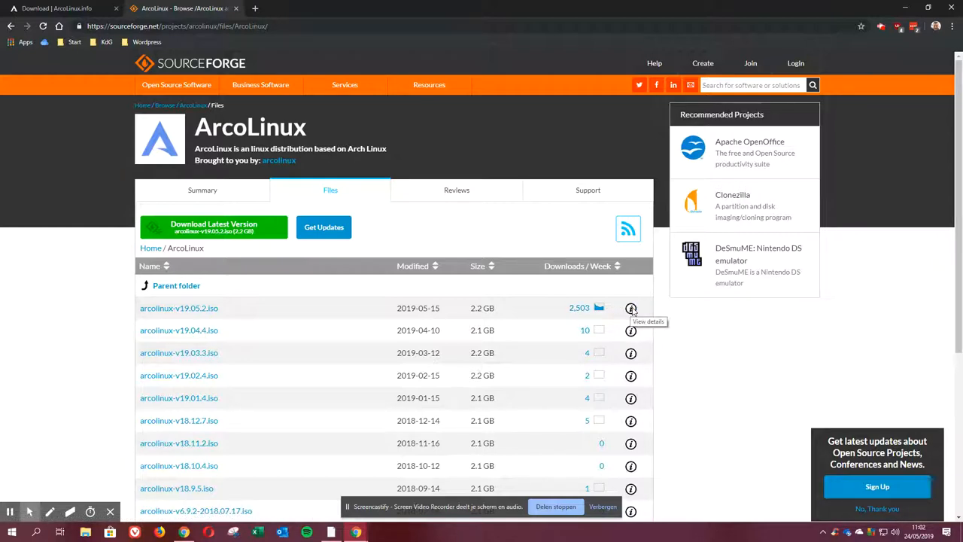
{"action": "left_click", "coordinate": [631, 307]}
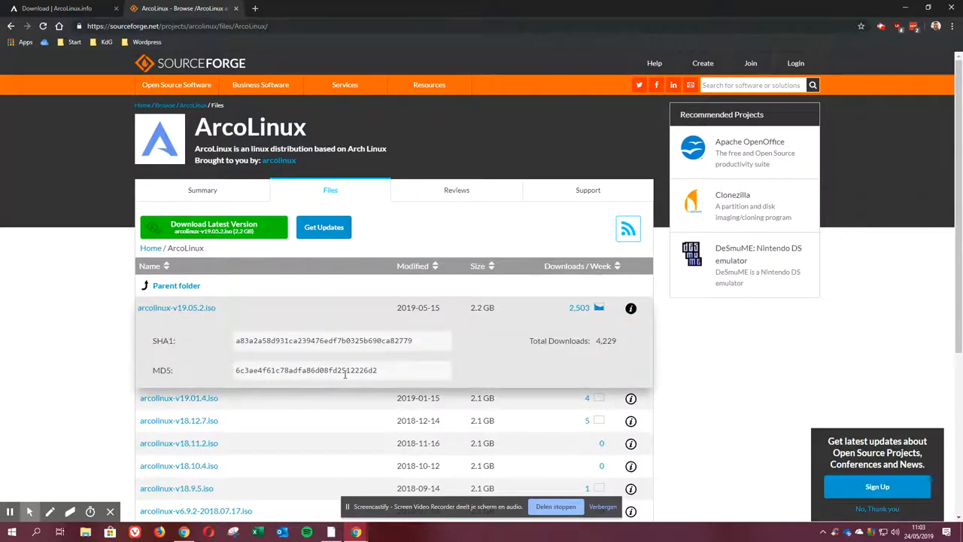
{"action": "triple_click", "coordinate": [306, 370]}
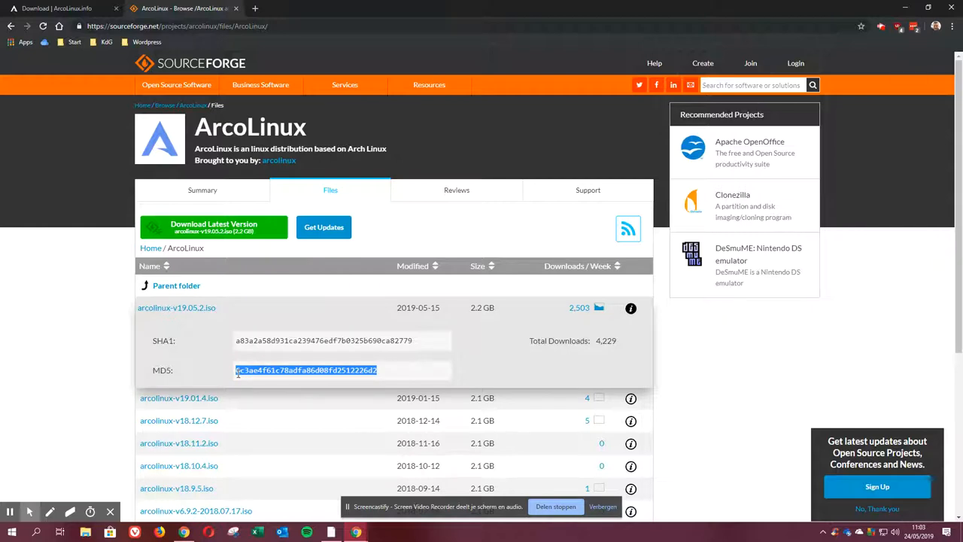
{"action": "mouse_move", "coordinate": [142, 316]}
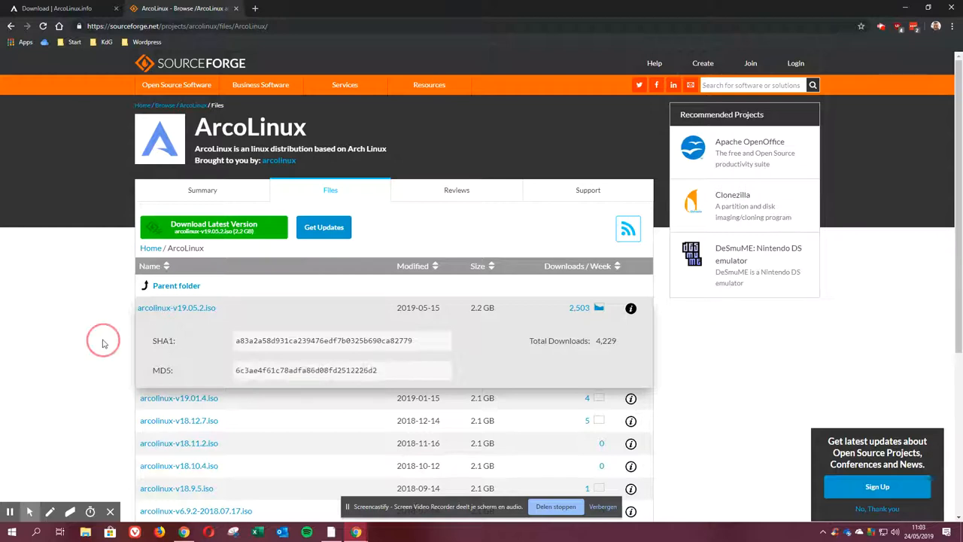
{"action": "left_click", "coordinate": [630, 307]}
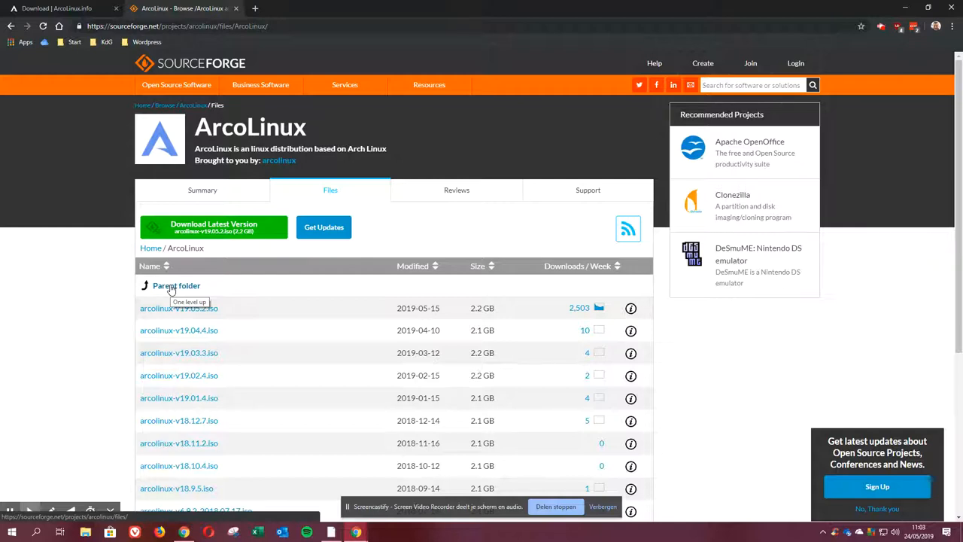
{"action": "mouse_move", "coordinate": [187, 311]}
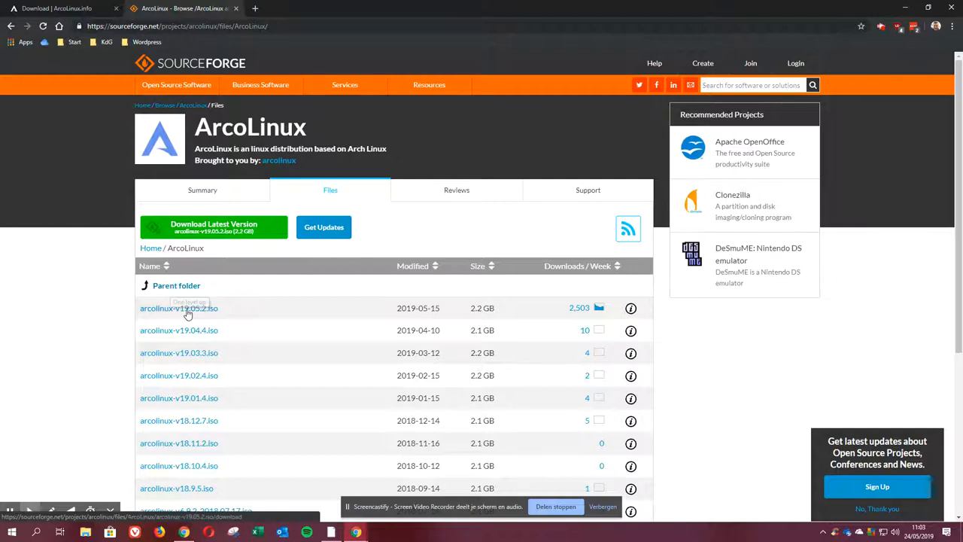
Start downloading arcolinux-v19.05.2.iso from SourceForge via the Free France mirror.
{"action": "left_click", "coordinate": [179, 307]}
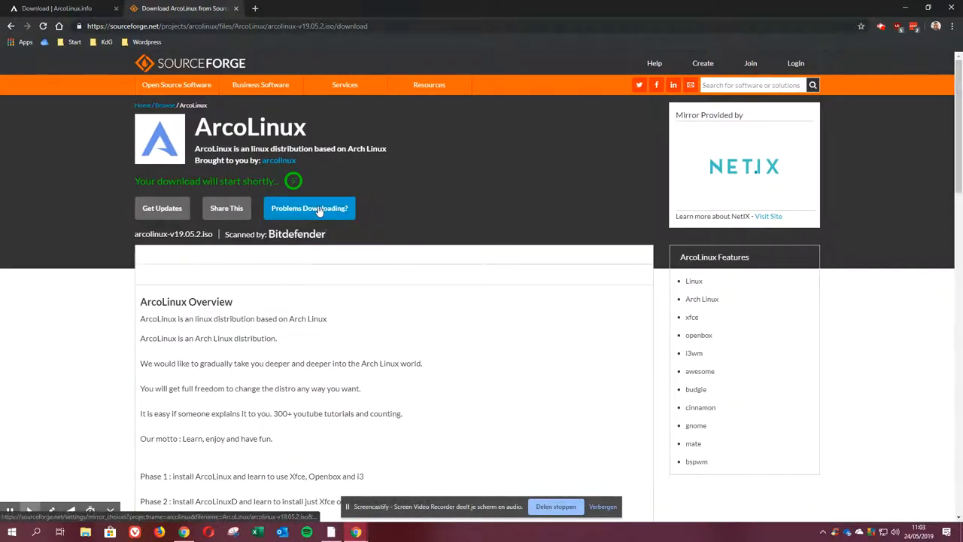
{"action": "left_click", "coordinate": [310, 208]}
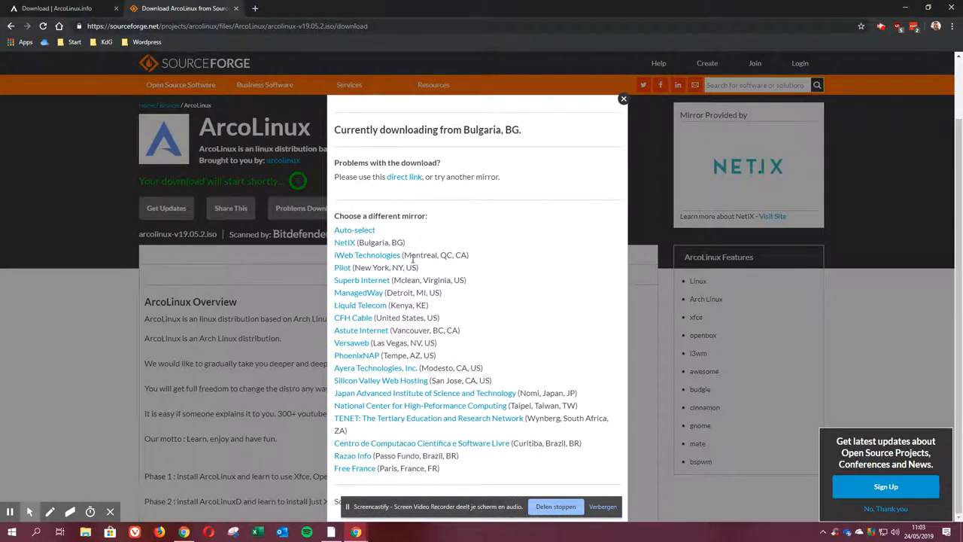
{"action": "mouse_move", "coordinate": [433, 366]}
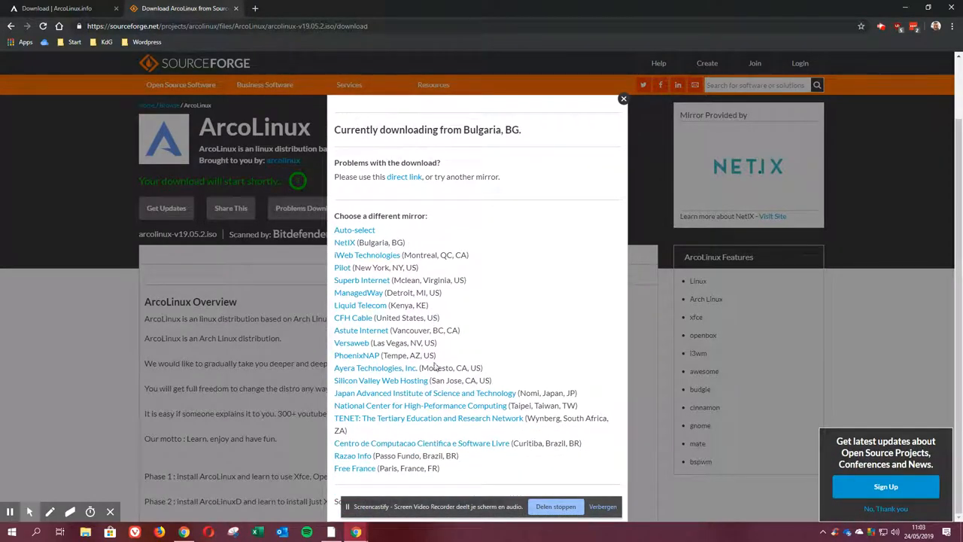
{"action": "mouse_move", "coordinate": [414, 450]}
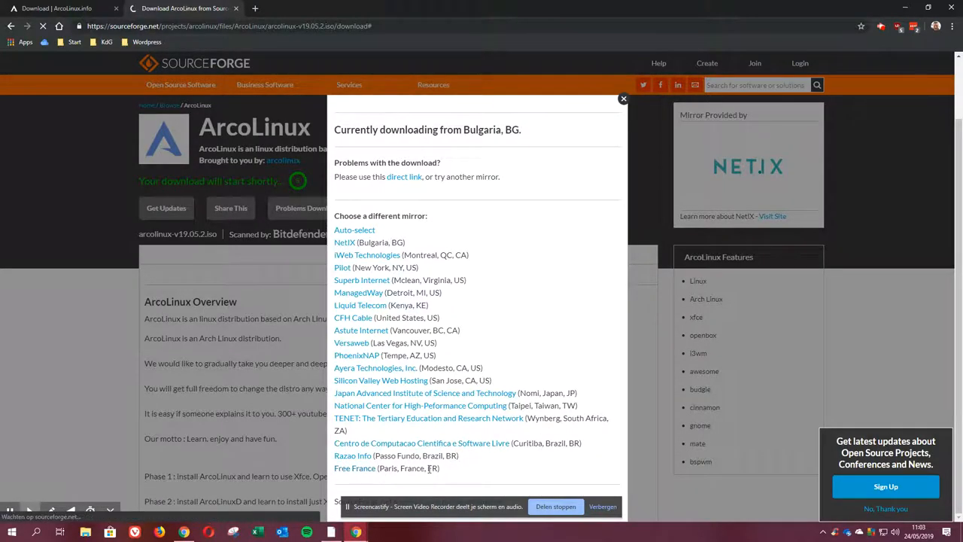
{"action": "left_click", "coordinate": [355, 466]}
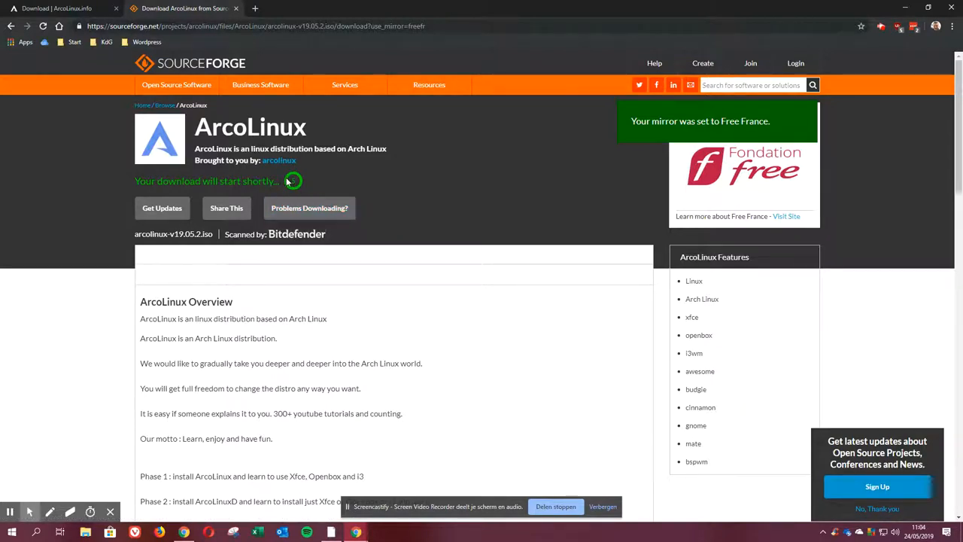
Go back to the files list and open the ArcoLinux DataCenter official release listing.
{"action": "left_click", "coordinate": [176, 84]}
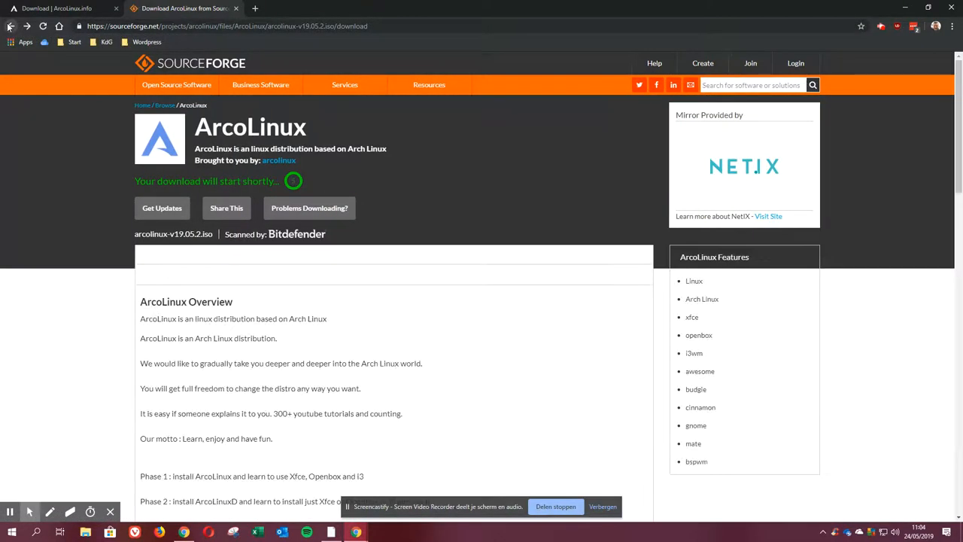
{"action": "left_click", "coordinate": [12, 25]}
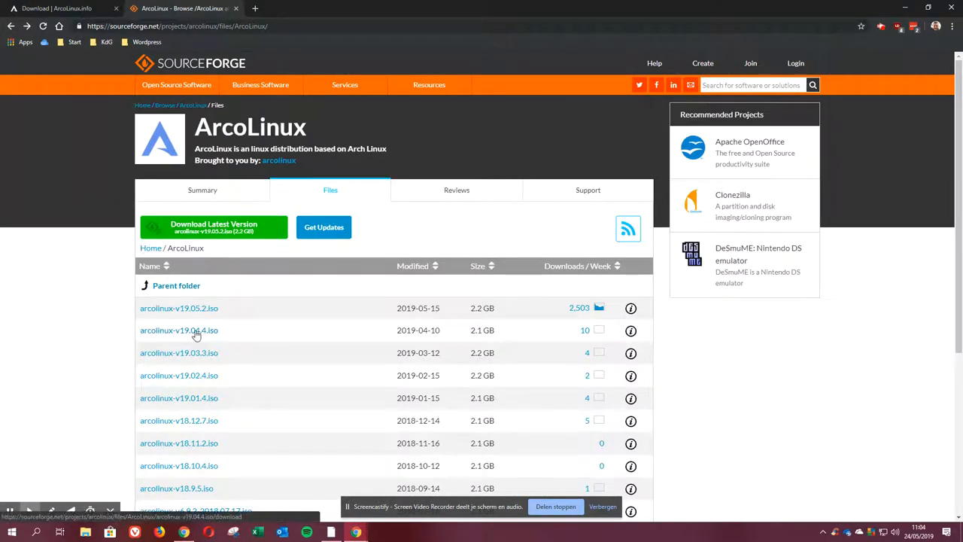
{"action": "left_click", "coordinate": [179, 330]}
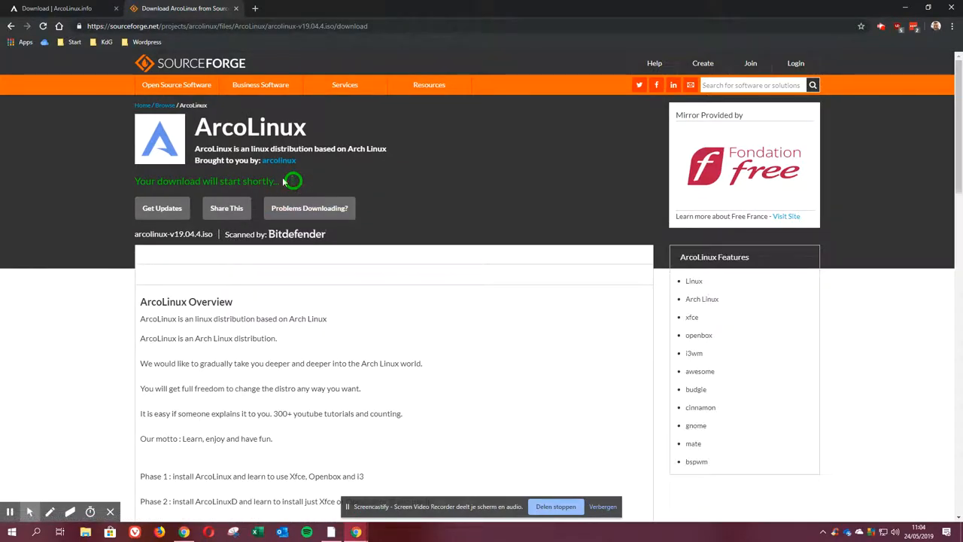
{"action": "mouse_move", "coordinate": [10, 25]}
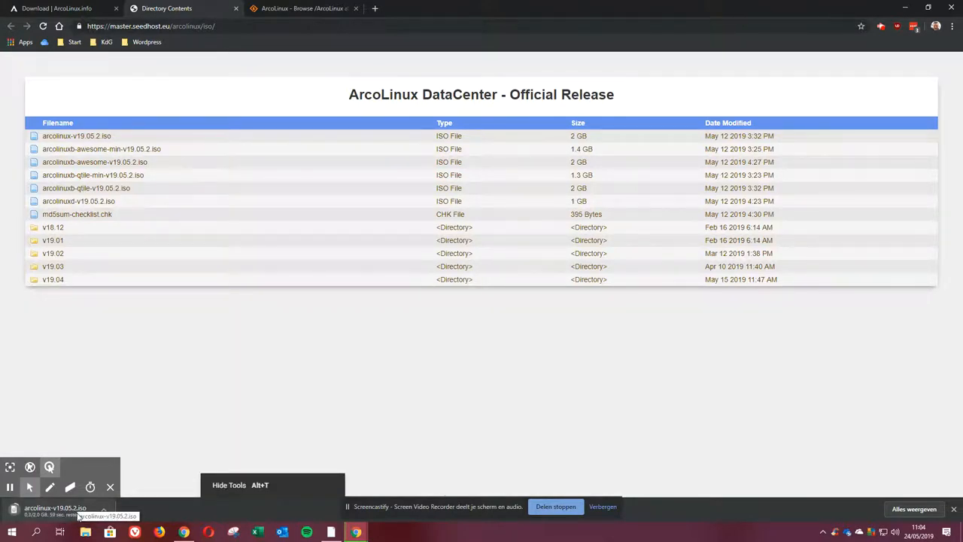
{"action": "left_click", "coordinate": [103, 510]}
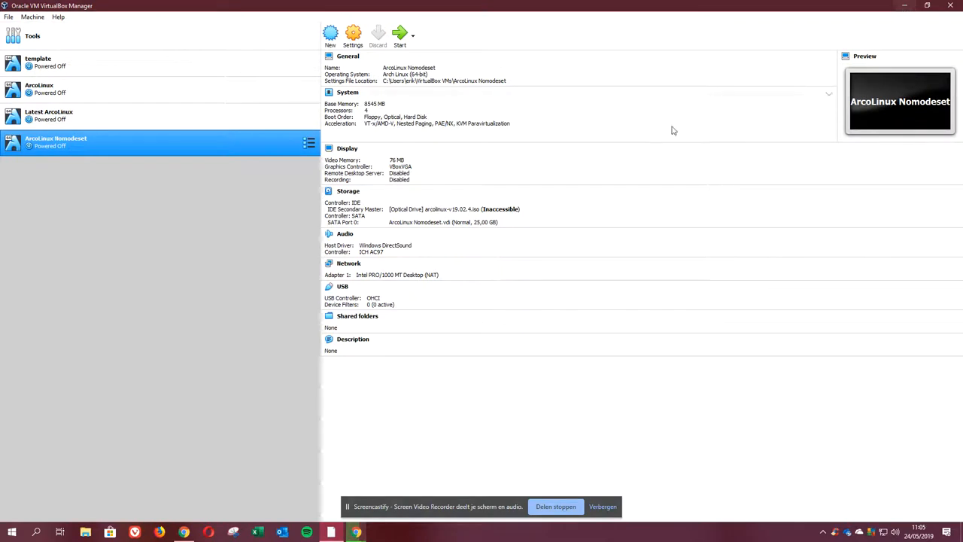
{"action": "mouse_move", "coordinate": [72, 149]}
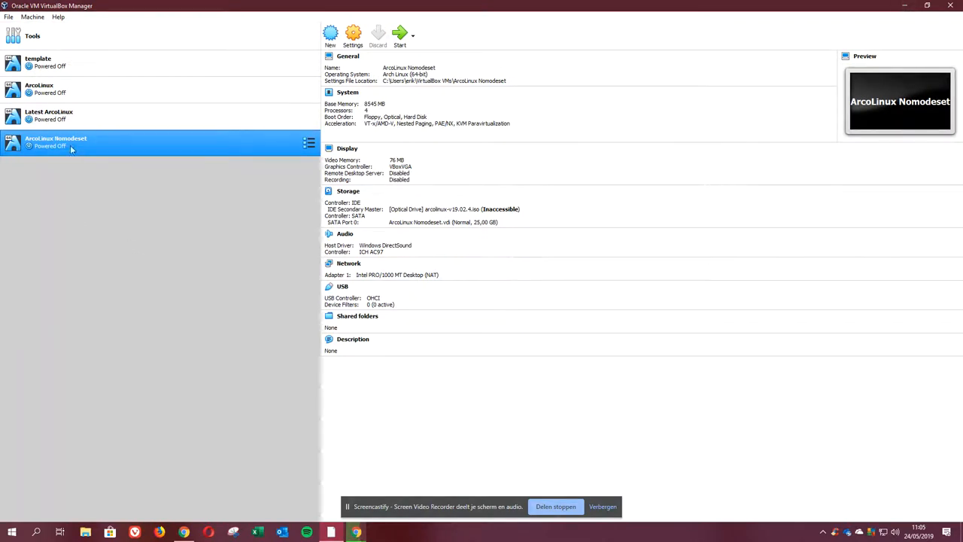
Remove the Latest ArcoLinux and ArcoLinux machines from VirtualBox Manager.
{"action": "right_click", "coordinate": [48, 115]}
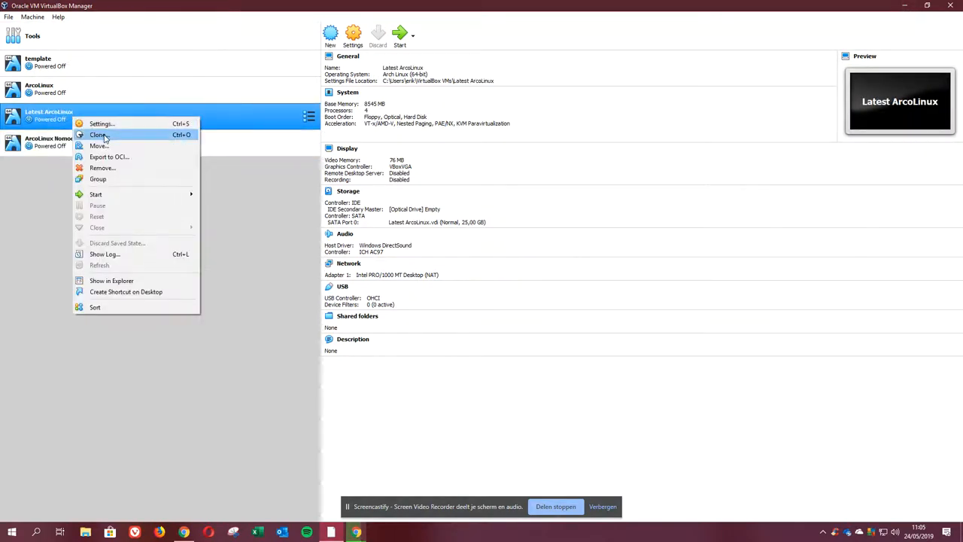
{"action": "left_click", "coordinate": [102, 169]}
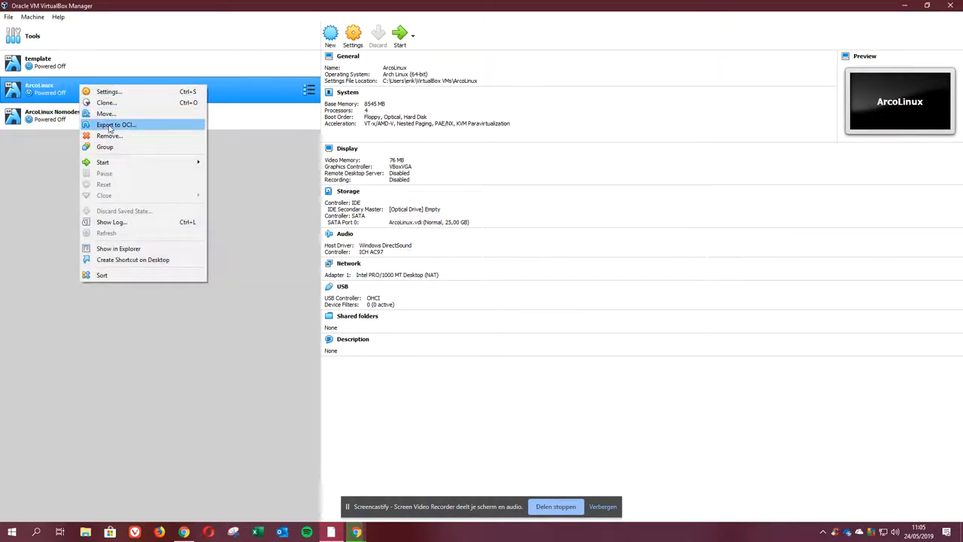
{"action": "mouse_move", "coordinate": [108, 135]}
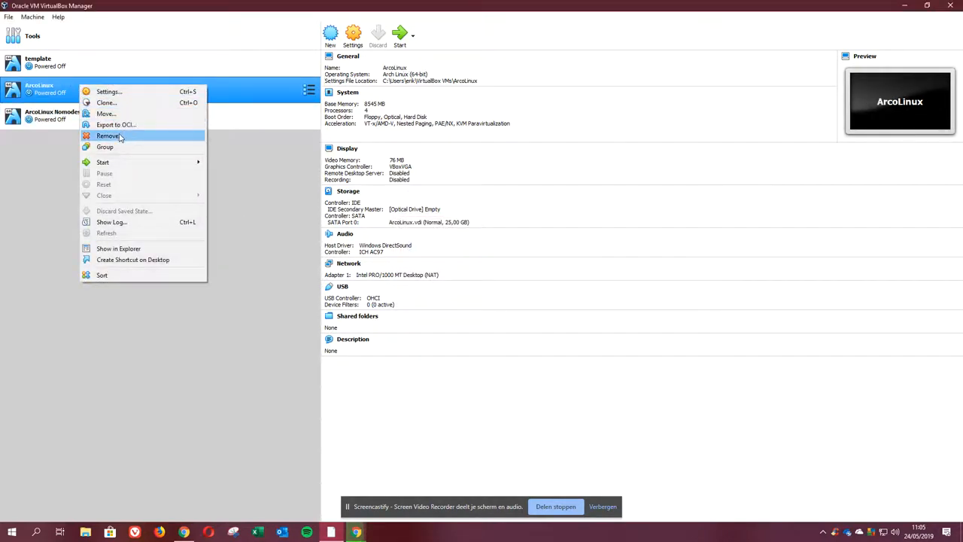
{"action": "left_click", "coordinate": [108, 135]}
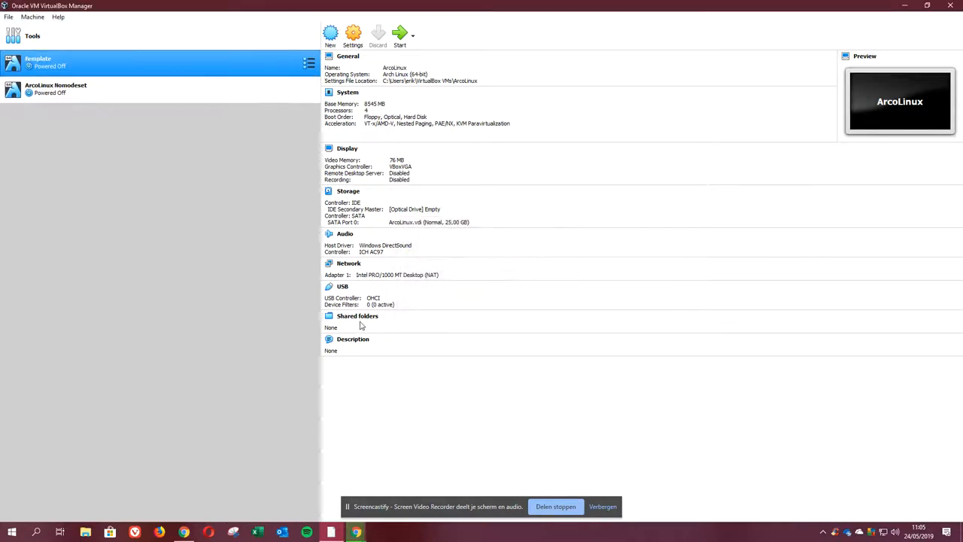
Remove the ArcoLinux Nomodeset machine, leaving only template listed.
{"action": "left_click", "coordinate": [75, 87]}
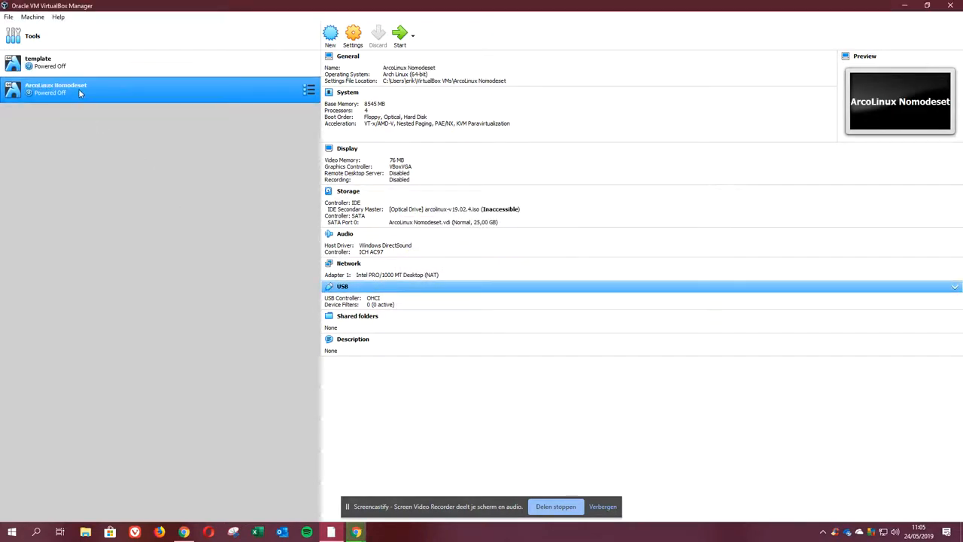
{"action": "mouse_move", "coordinate": [78, 87]}
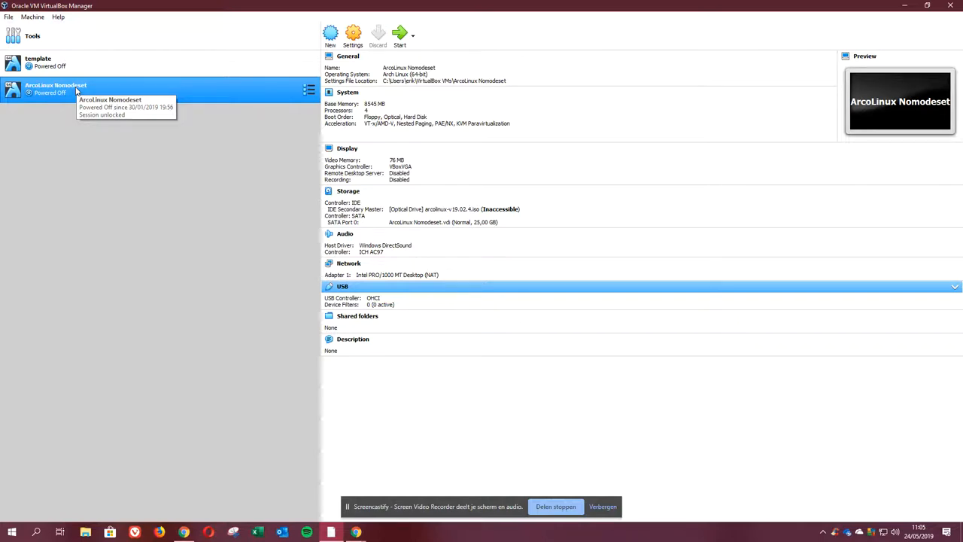
{"action": "mouse_move", "coordinate": [63, 93]}
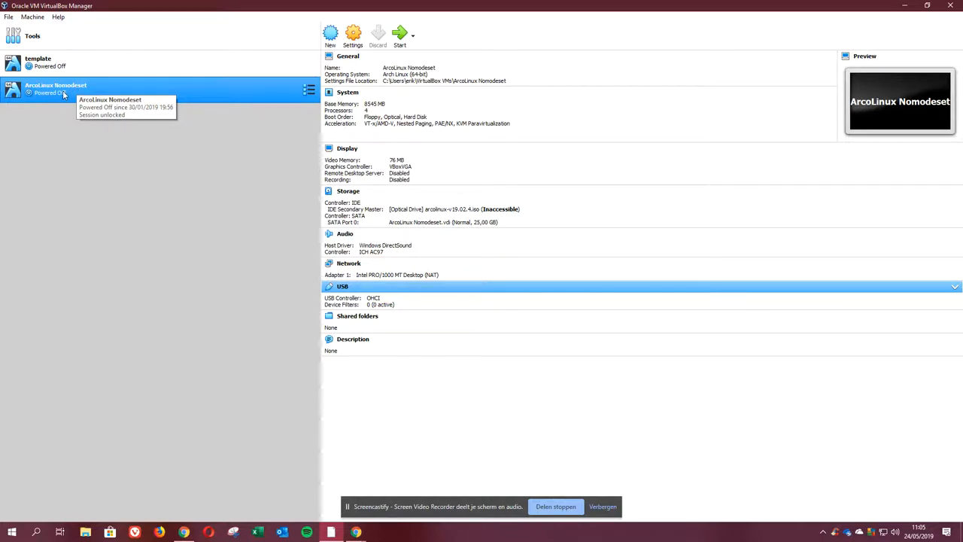
{"action": "right_click", "coordinate": [56, 89]}
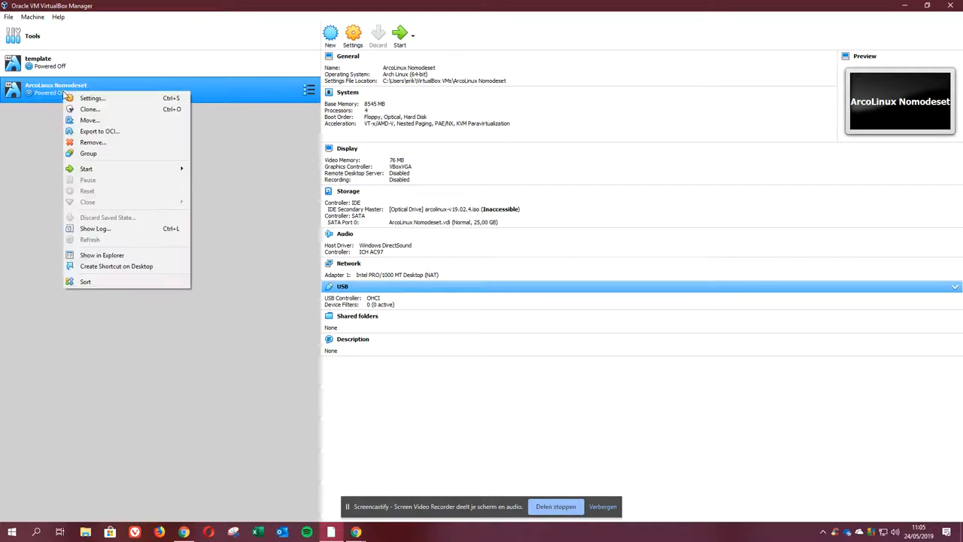
{"action": "mouse_move", "coordinate": [93, 141]}
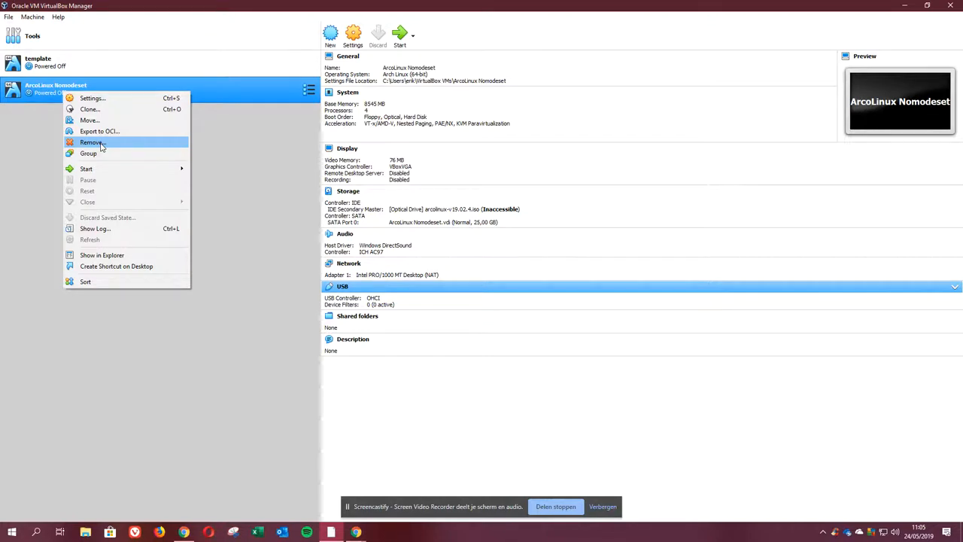
{"action": "mouse_move", "coordinate": [73, 92]}
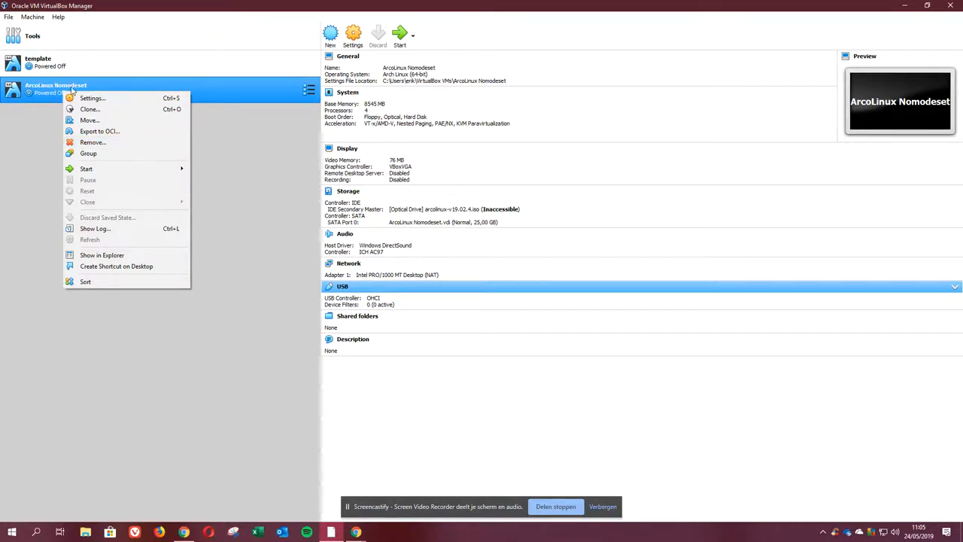
{"action": "mouse_move", "coordinate": [87, 153]}
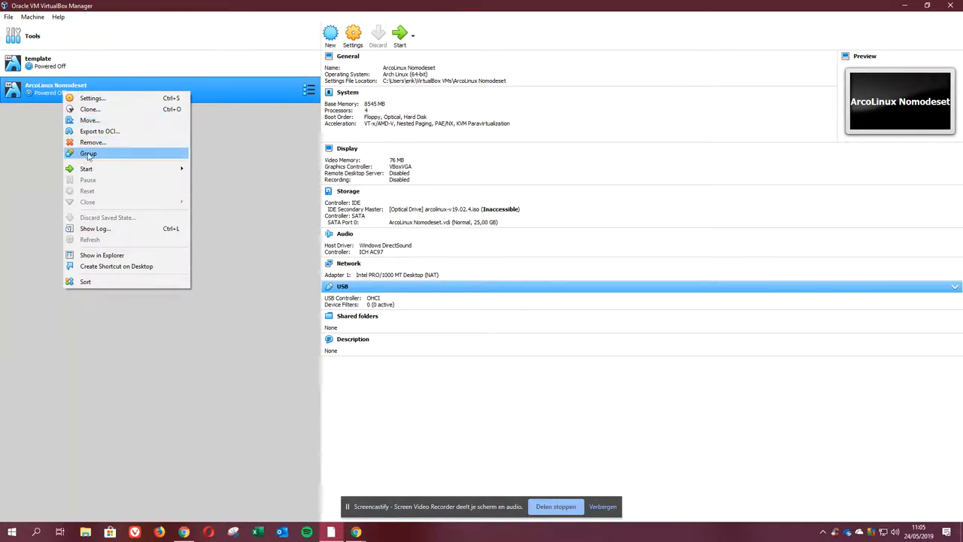
{"action": "mouse_move", "coordinate": [92, 141]}
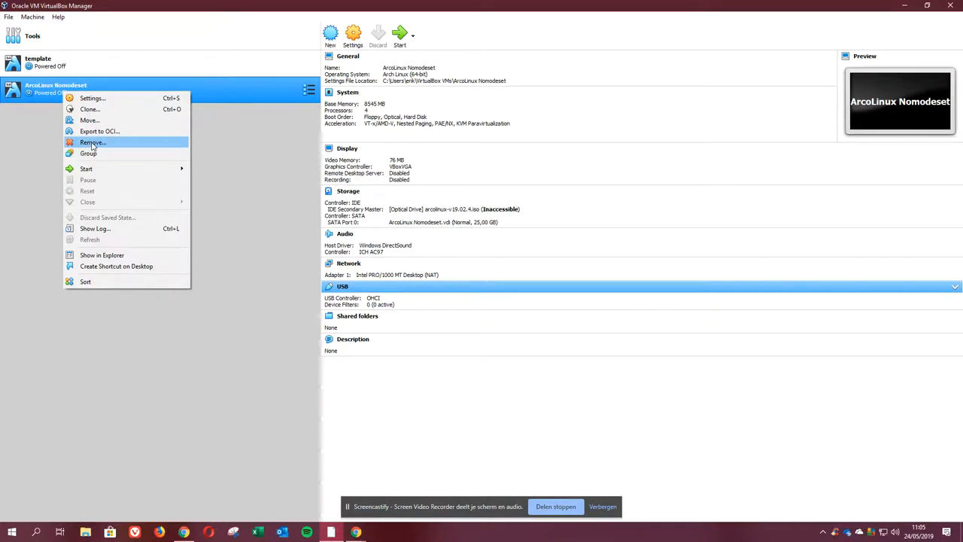
{"action": "left_click", "coordinate": [92, 141]}
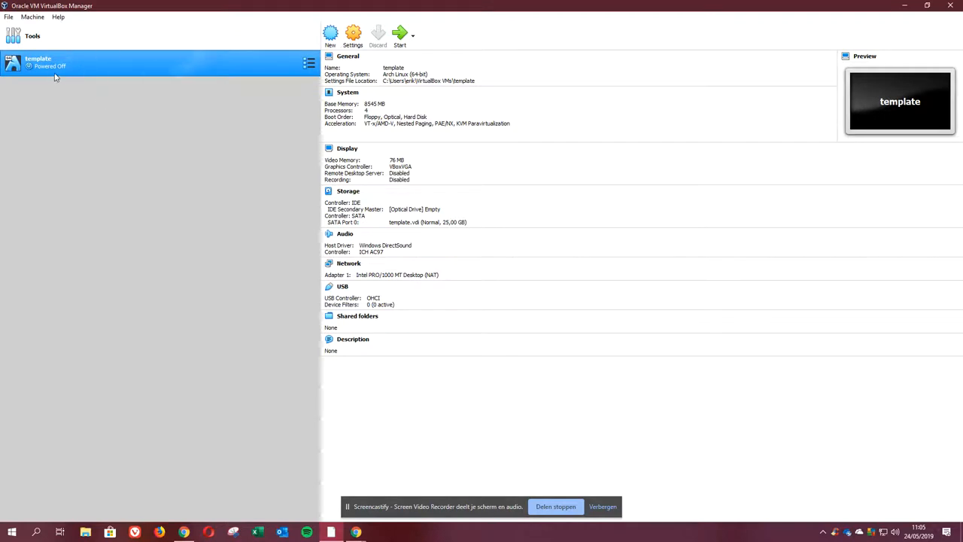
{"action": "mouse_move", "coordinate": [530, 144]}
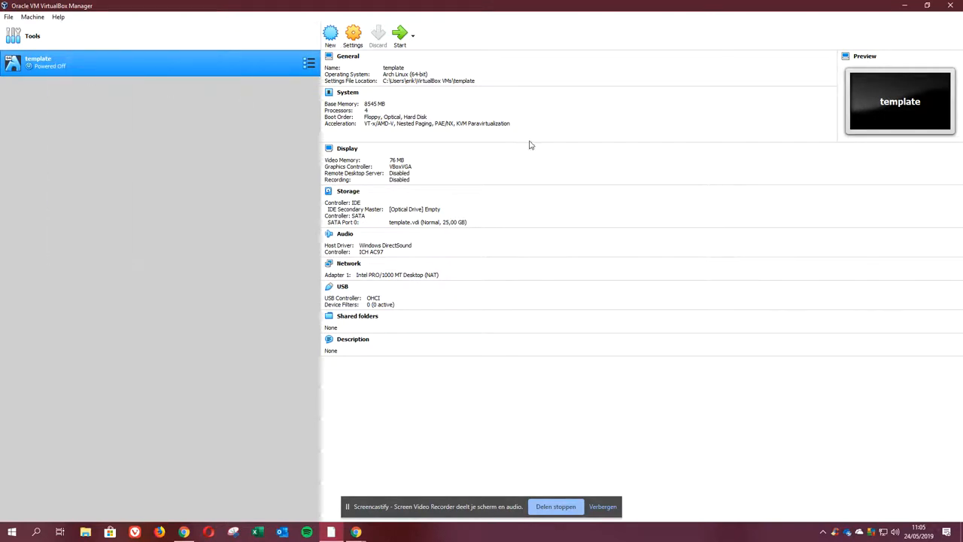
Review the template machine's General and System settings (Motherboard, Processor, Acceleration).
{"action": "left_click", "coordinate": [352, 33]}
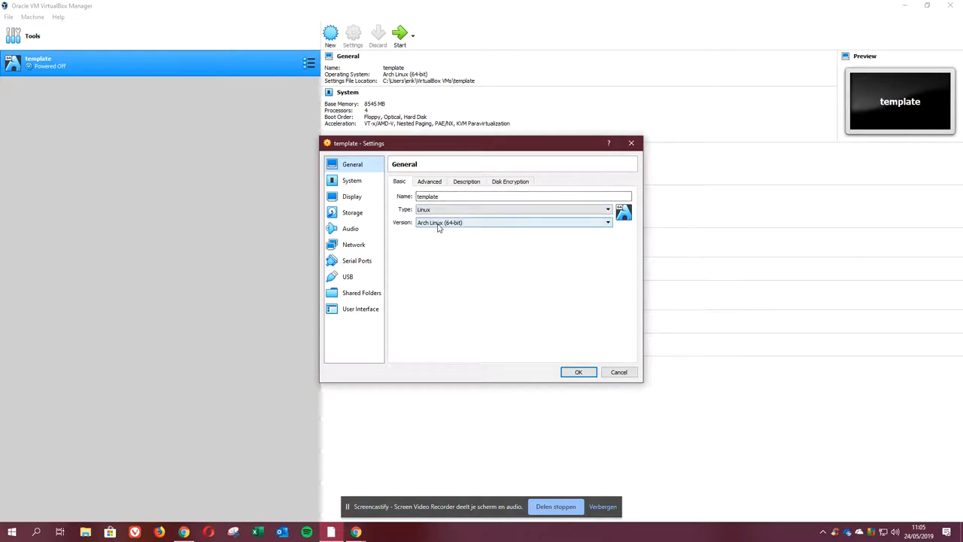
{"action": "left_click", "coordinate": [510, 181]}
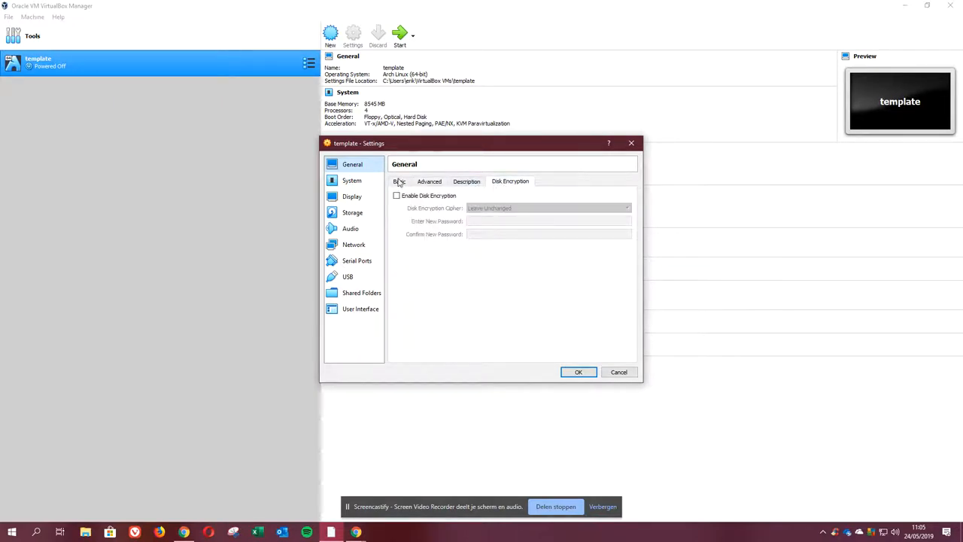
{"action": "left_click", "coordinate": [352, 180]}
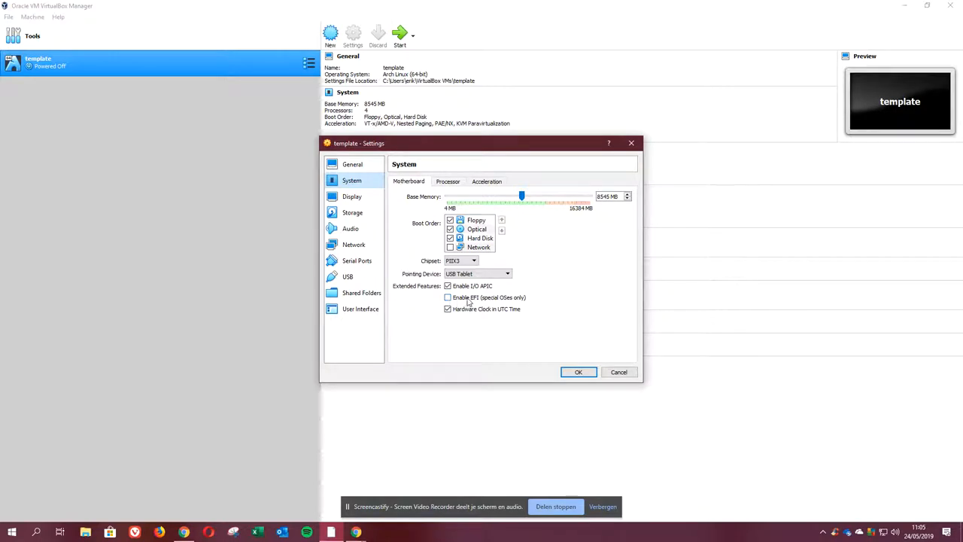
{"action": "mouse_move", "coordinate": [470, 301]}
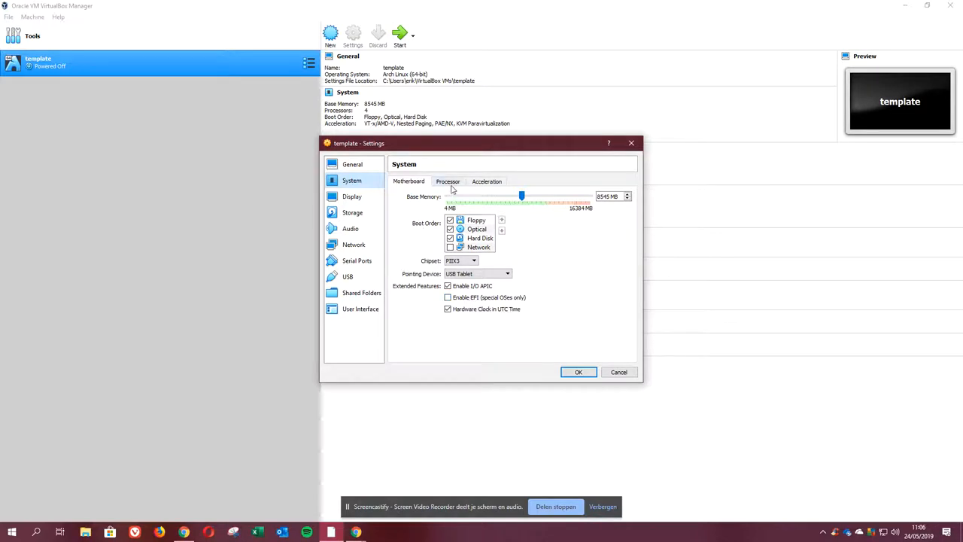
{"action": "left_click", "coordinate": [449, 181]}
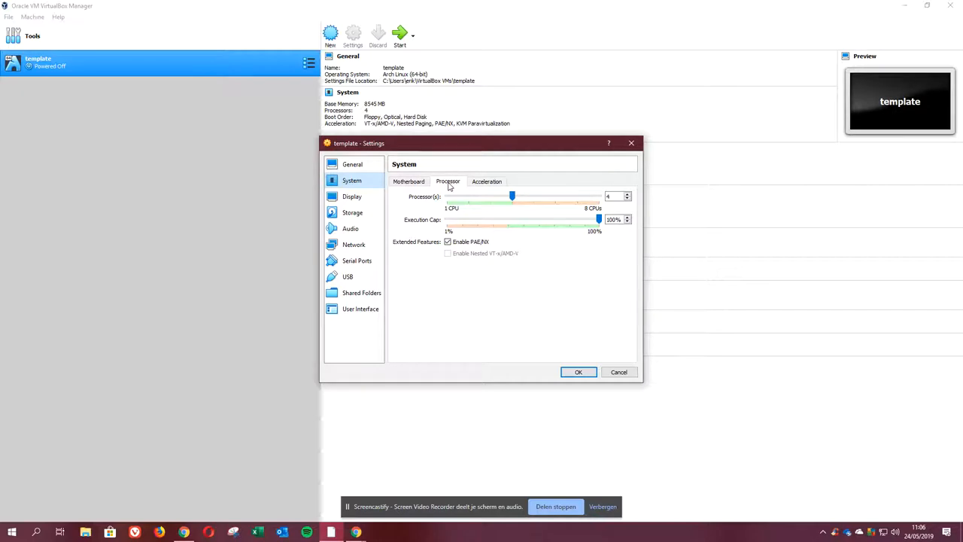
{"action": "mouse_move", "coordinate": [448, 241]}
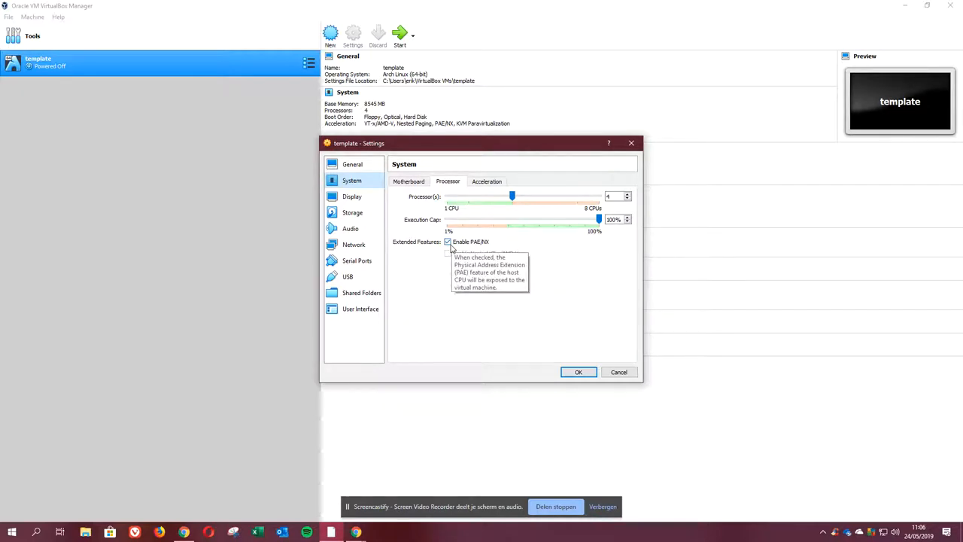
{"action": "mouse_move", "coordinate": [584, 280]}
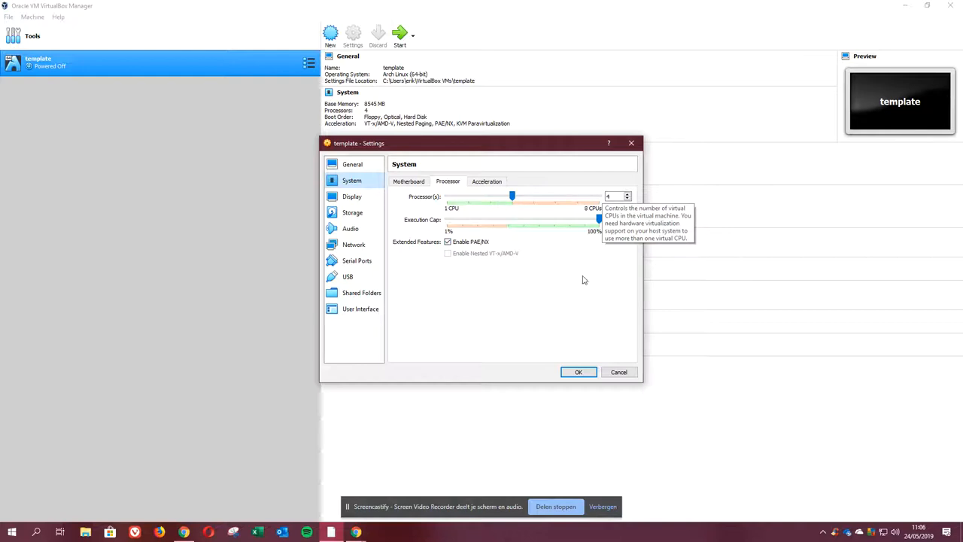
{"action": "left_click", "coordinate": [486, 181]}
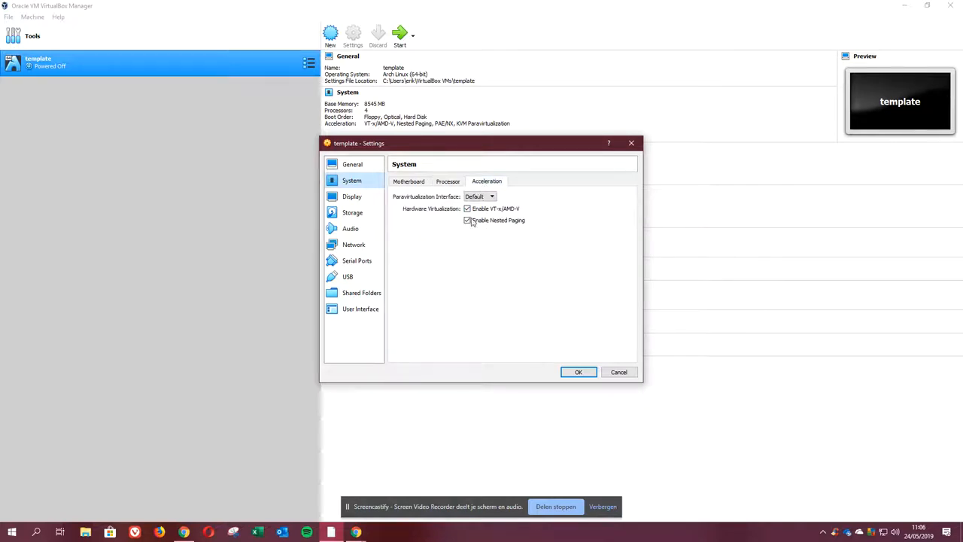
Review Display (graphics controller, Recording) and Storage settings, then save with OK.
{"action": "left_click", "coordinate": [352, 196]}
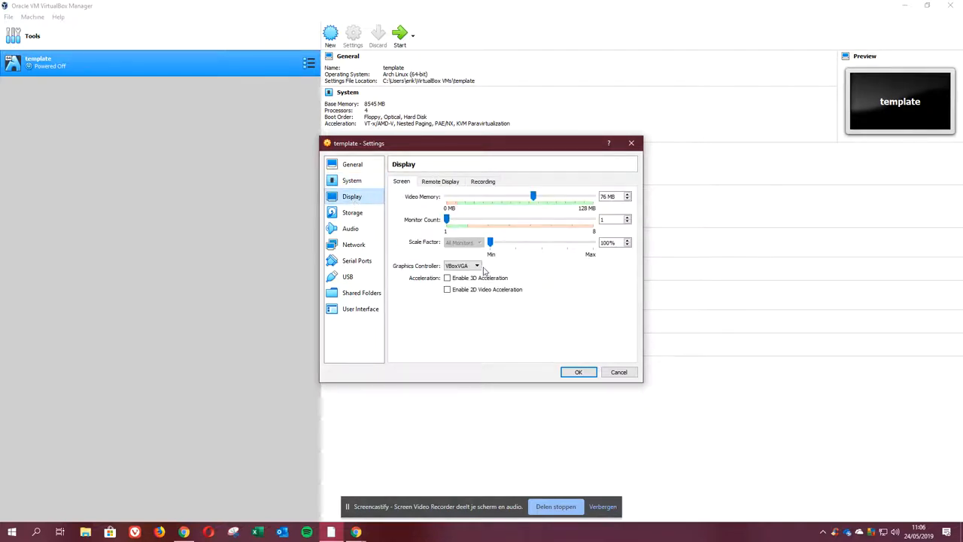
{"action": "left_click", "coordinate": [475, 265]}
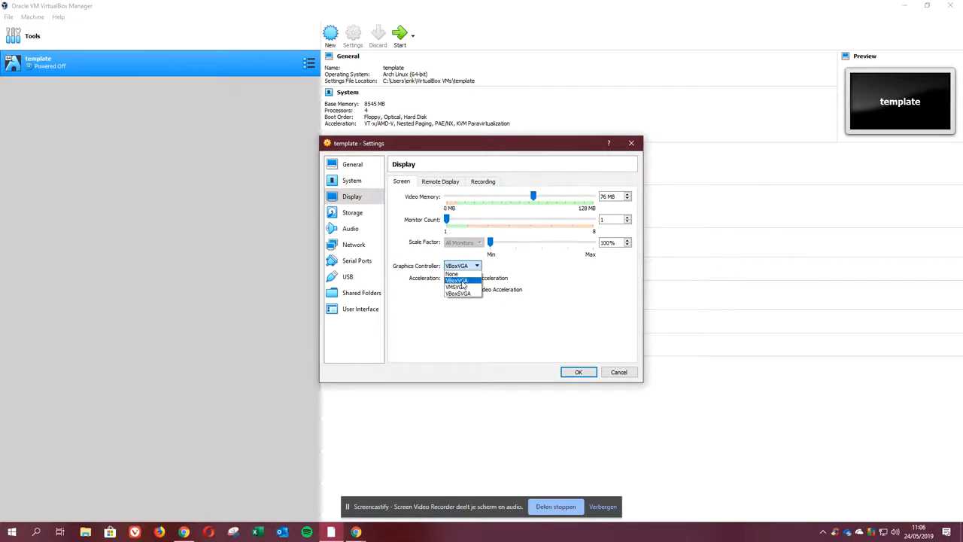
{"action": "left_click", "coordinate": [457, 280]}
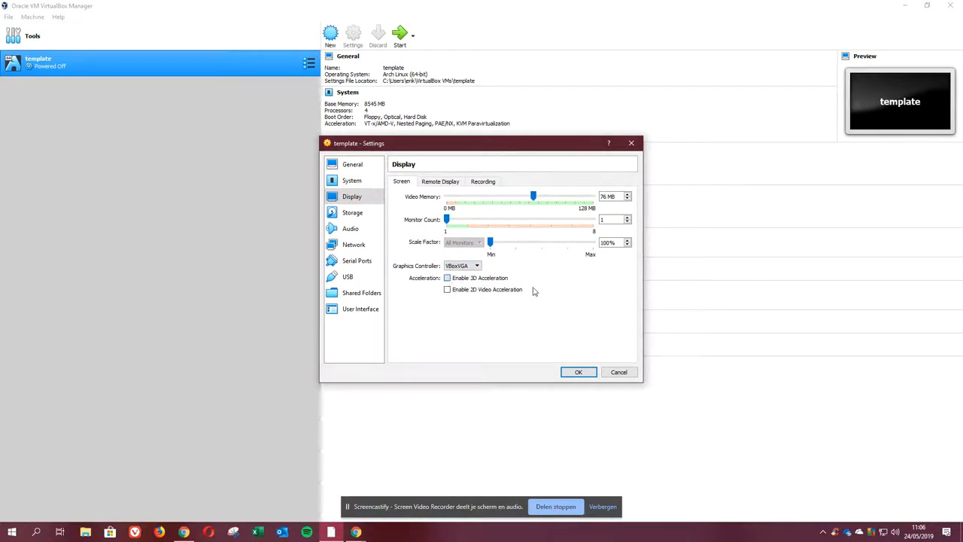
{"action": "left_click", "coordinate": [449, 277]}
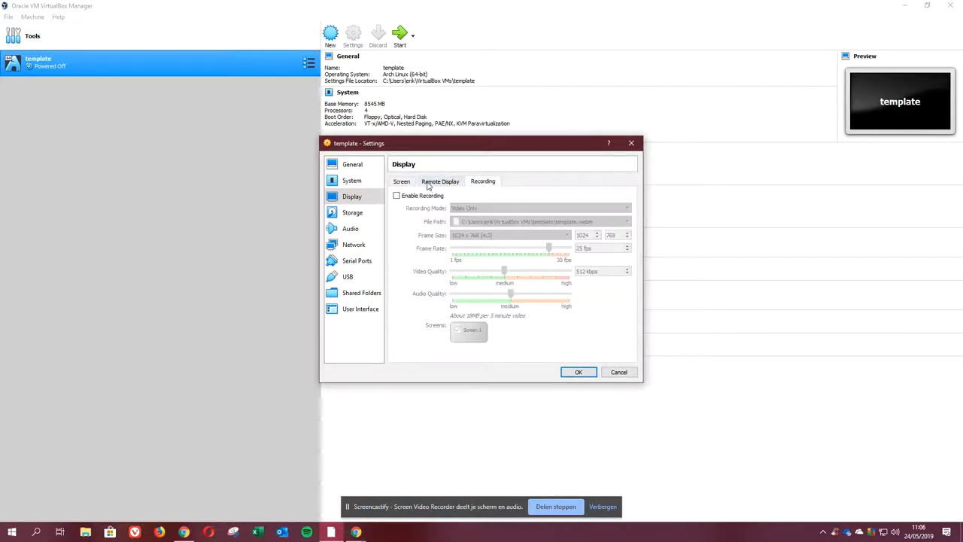
{"action": "left_click", "coordinate": [400, 181]}
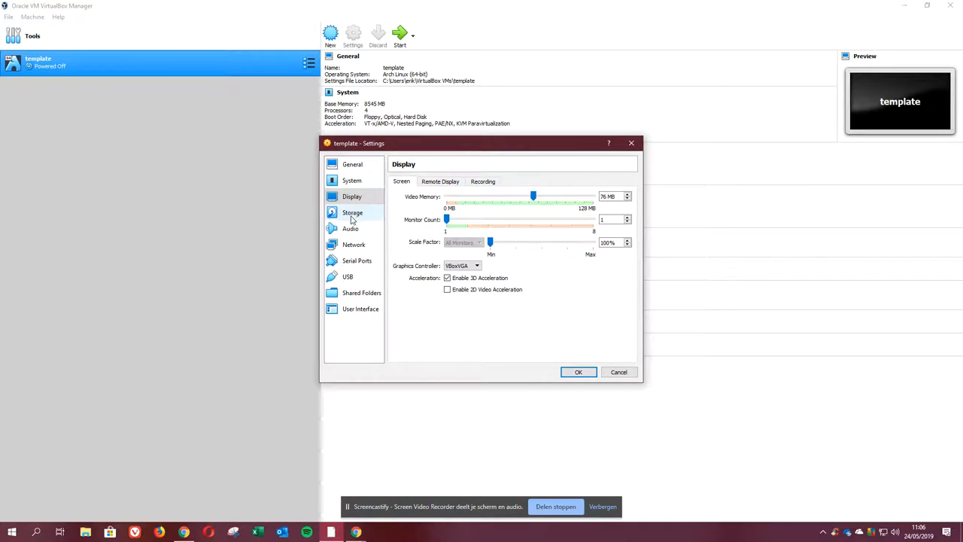
{"action": "left_click", "coordinate": [352, 213]}
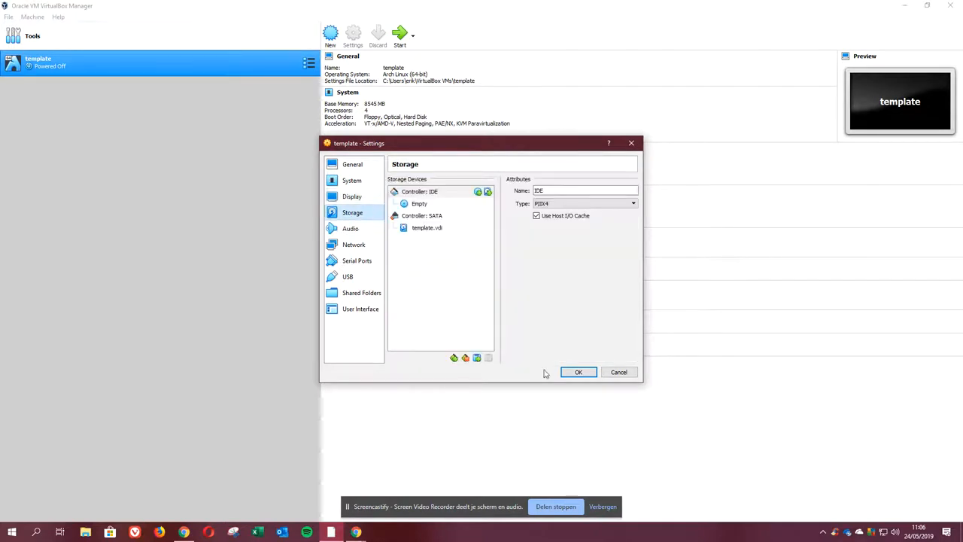
{"action": "left_click", "coordinate": [577, 371]}
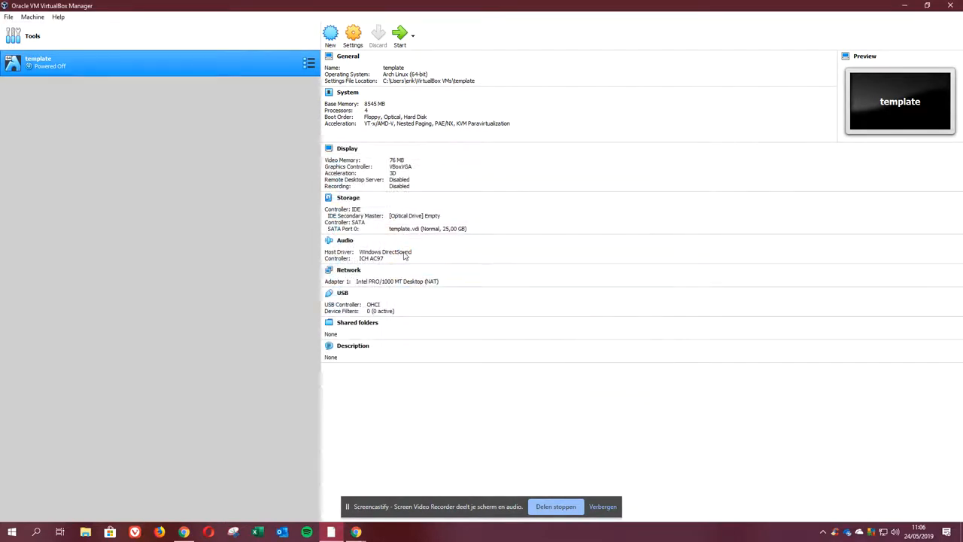
{"action": "left_click", "coordinate": [413, 217]}
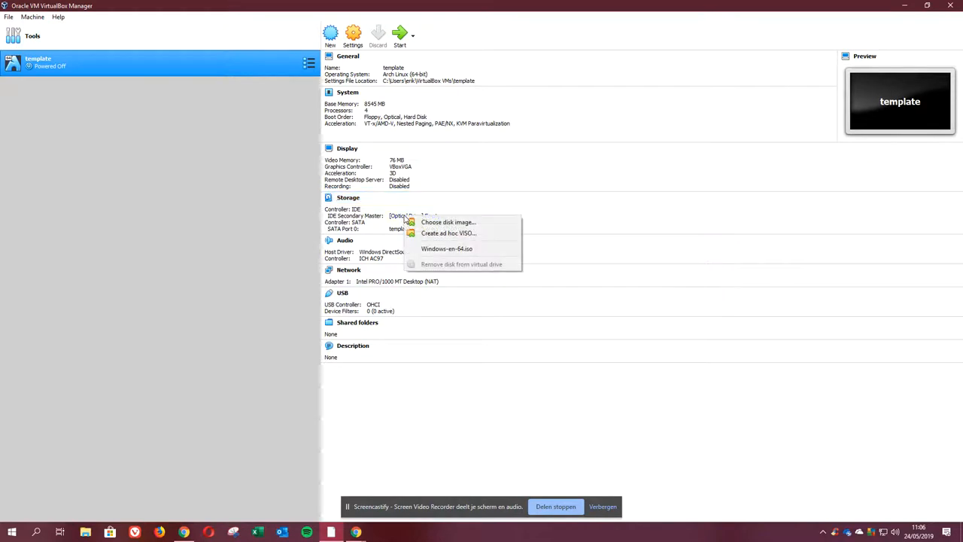
{"action": "left_click", "coordinate": [448, 222]}
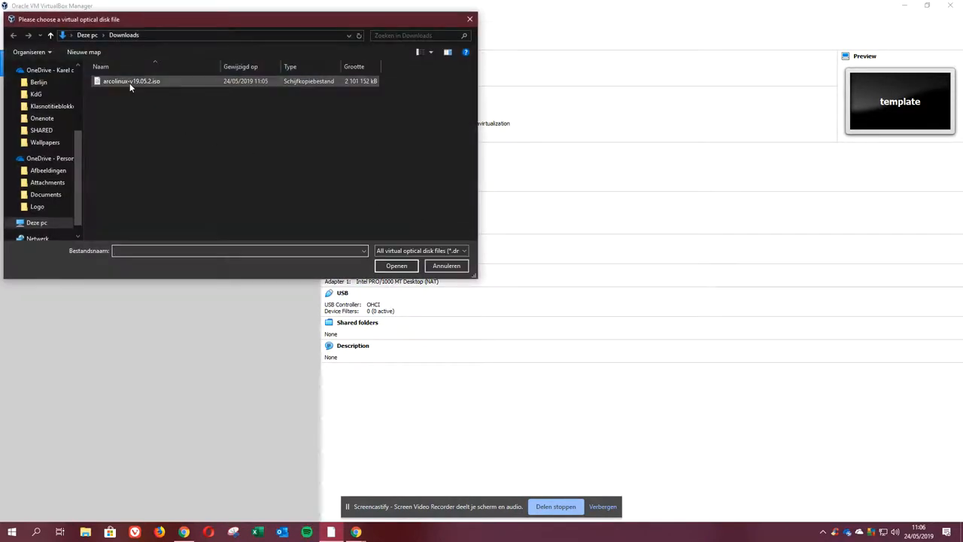
{"action": "left_click", "coordinate": [397, 265]}
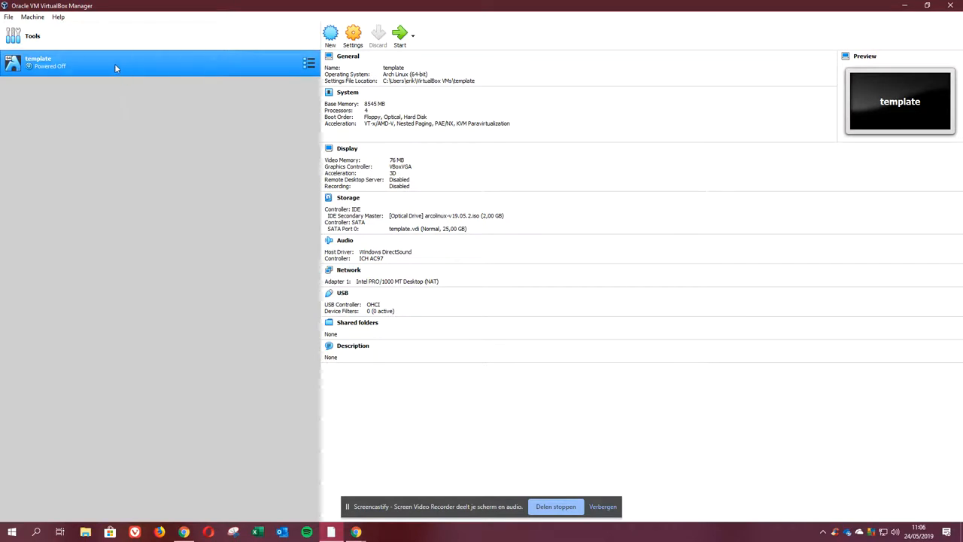
{"action": "left_click", "coordinate": [445, 217]}
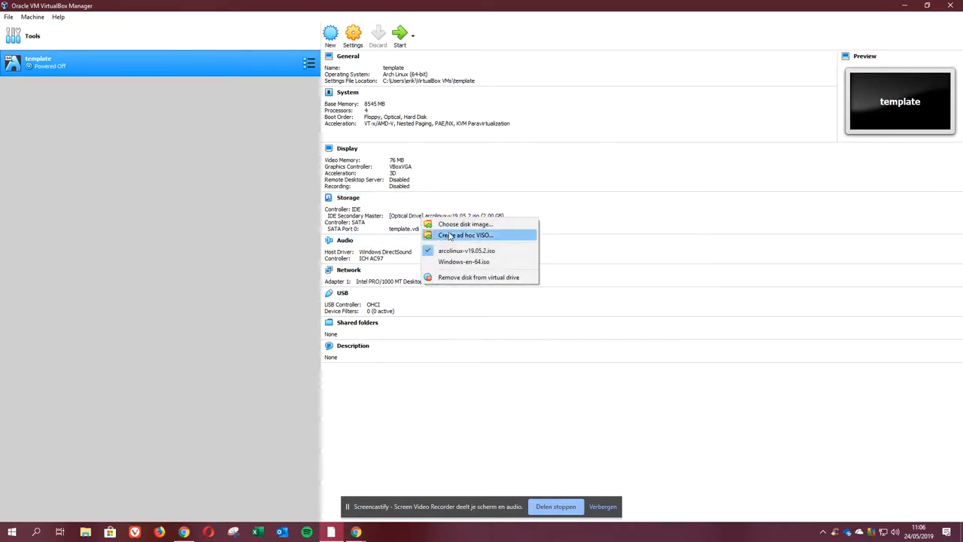
{"action": "left_click", "coordinate": [479, 277]}
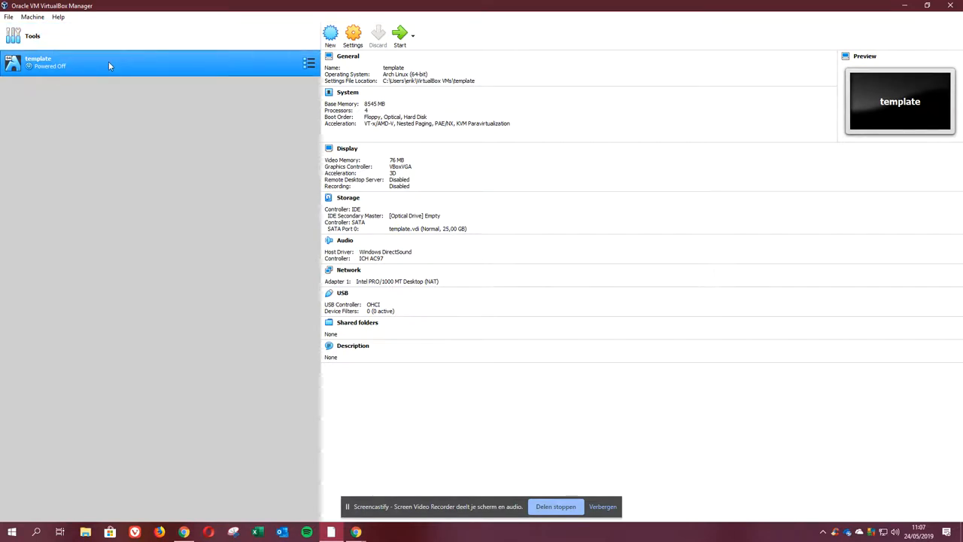
{"action": "mouse_move", "coordinate": [148, 86]}
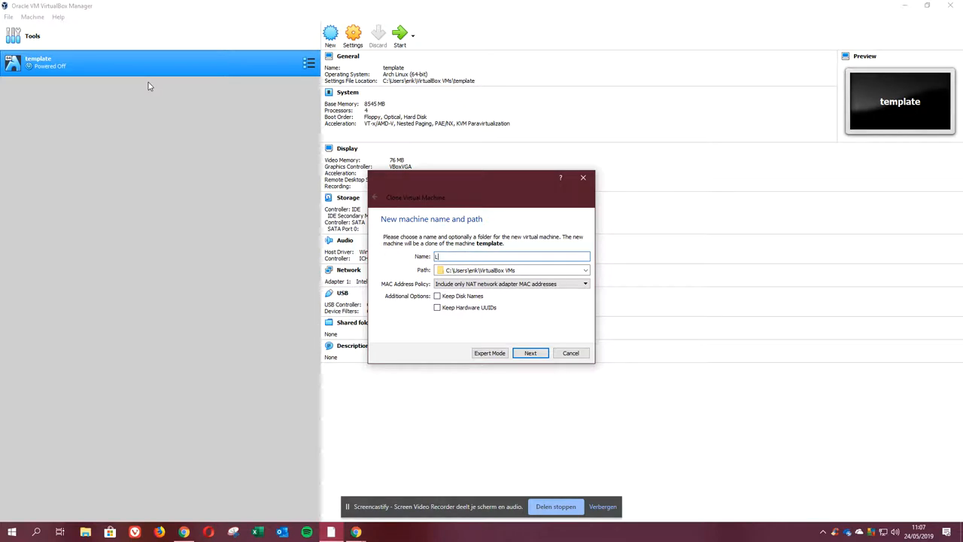
Name the clone 'Latest ArcoLinux' and create it as a full clone of template.
{"action": "type", "text": "atest ArcoLinux"}
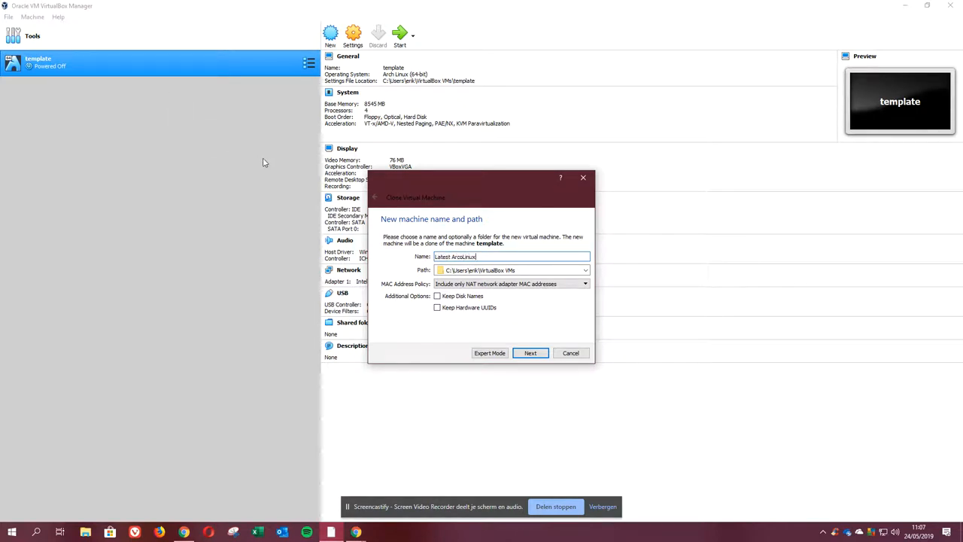
{"action": "left_click", "coordinate": [530, 352]}
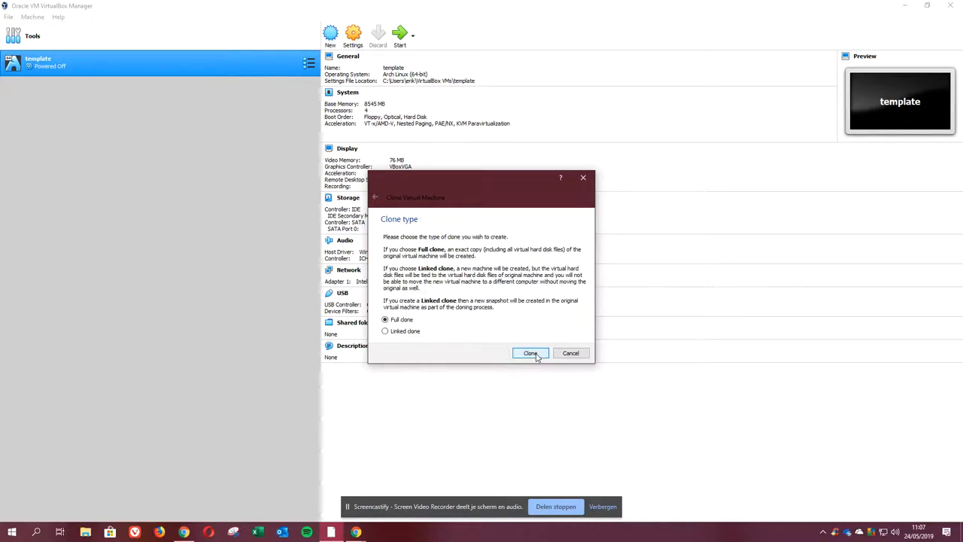
{"action": "left_click", "coordinate": [529, 352]}
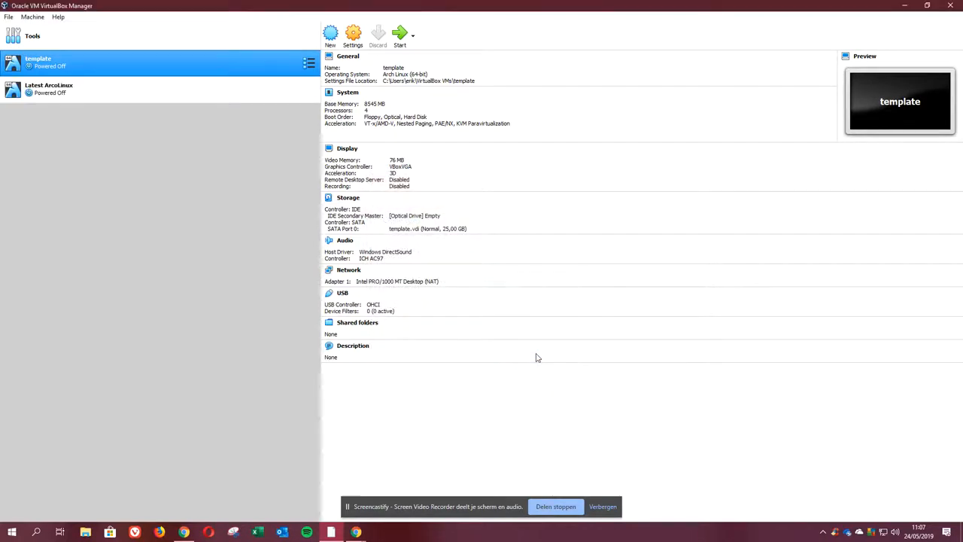
Select the new Latest ArcoLinux machine to show its details.
{"action": "left_click", "coordinate": [48, 87]}
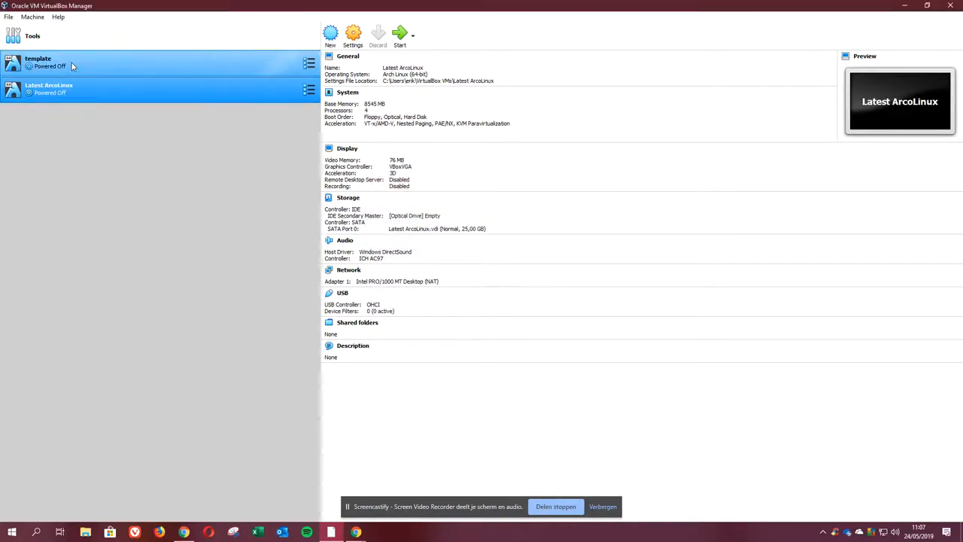
{"action": "right_click", "coordinate": [37, 63]}
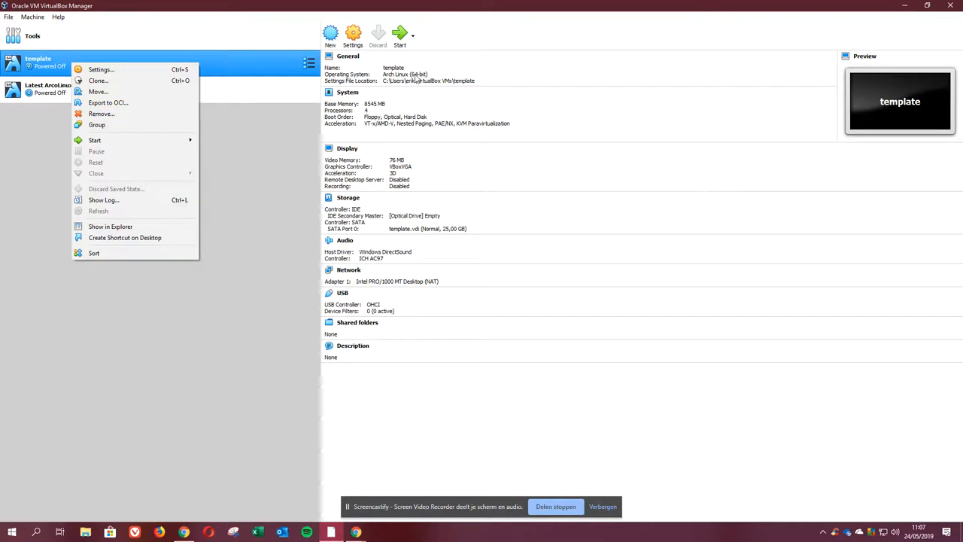
{"action": "mouse_move", "coordinate": [223, 150]}
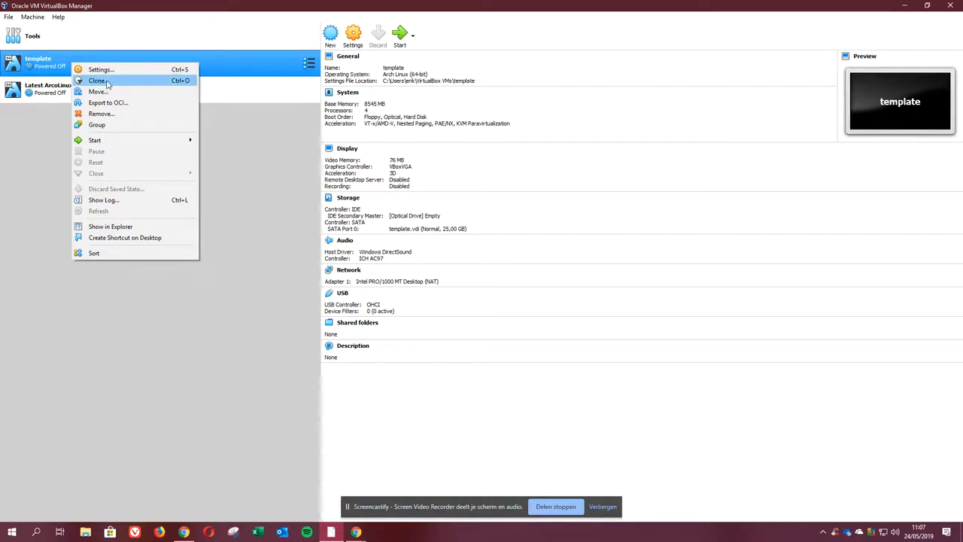
{"action": "left_click", "coordinate": [48, 87]}
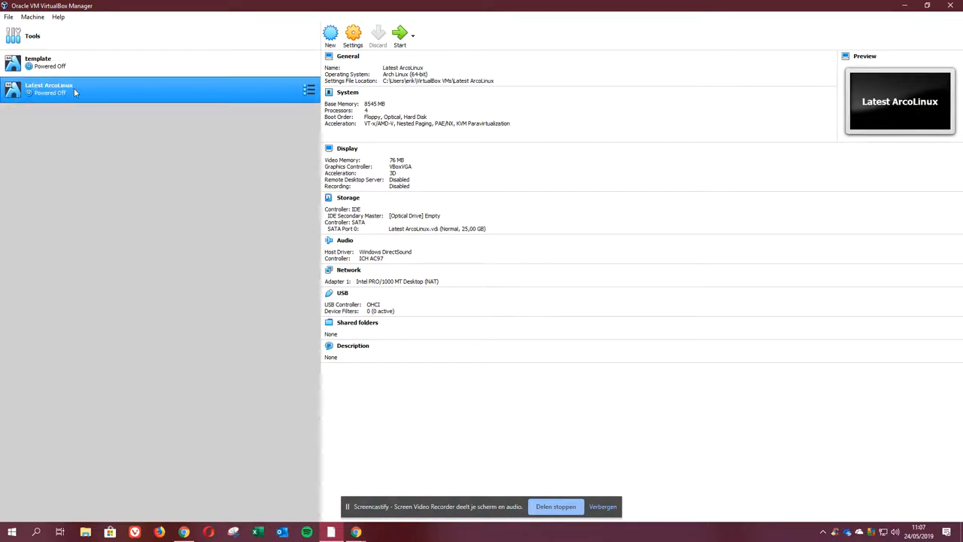
Attach arcolinux-v19.05.2.iso to the IDE Secondary Master optical drive and start the machine.
{"action": "left_click", "coordinate": [413, 215]}
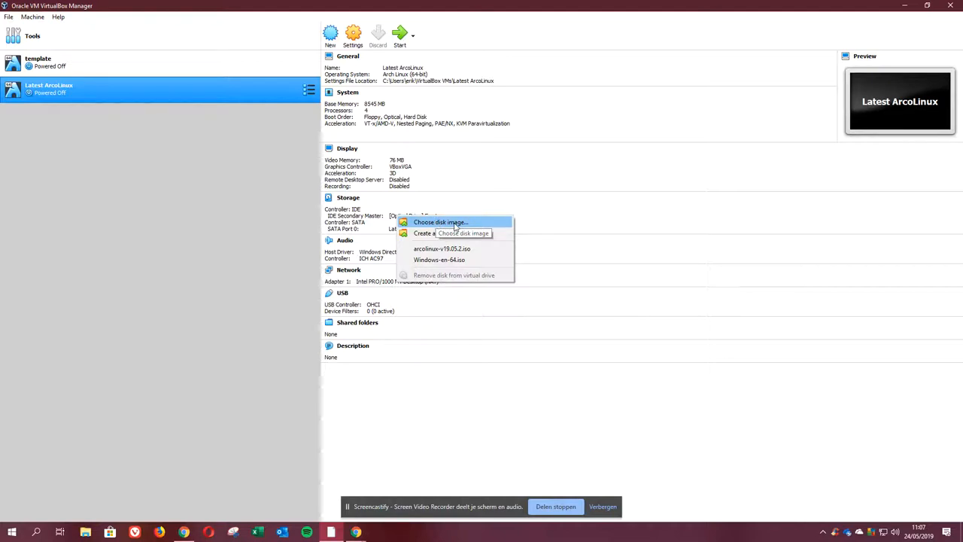
{"action": "mouse_move", "coordinate": [443, 249]}
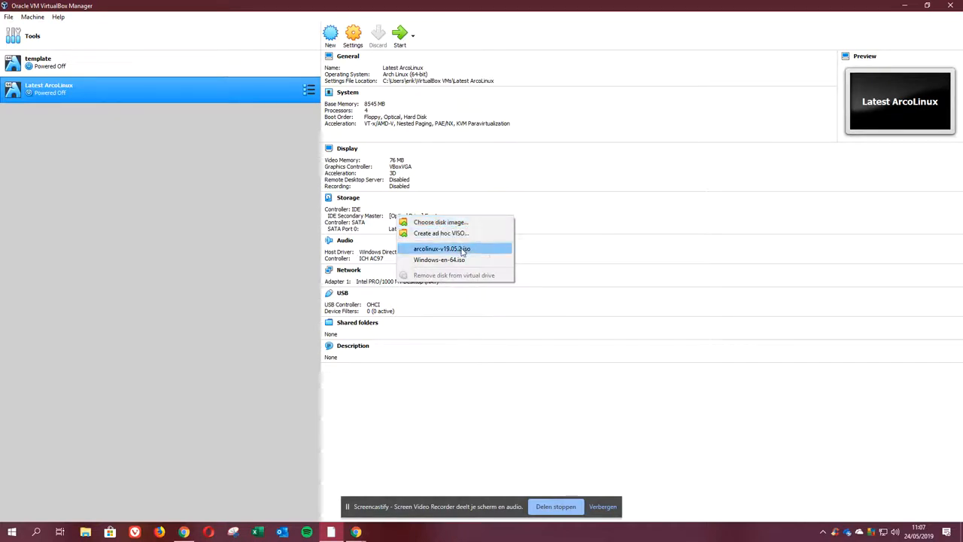
{"action": "left_click", "coordinate": [442, 248]}
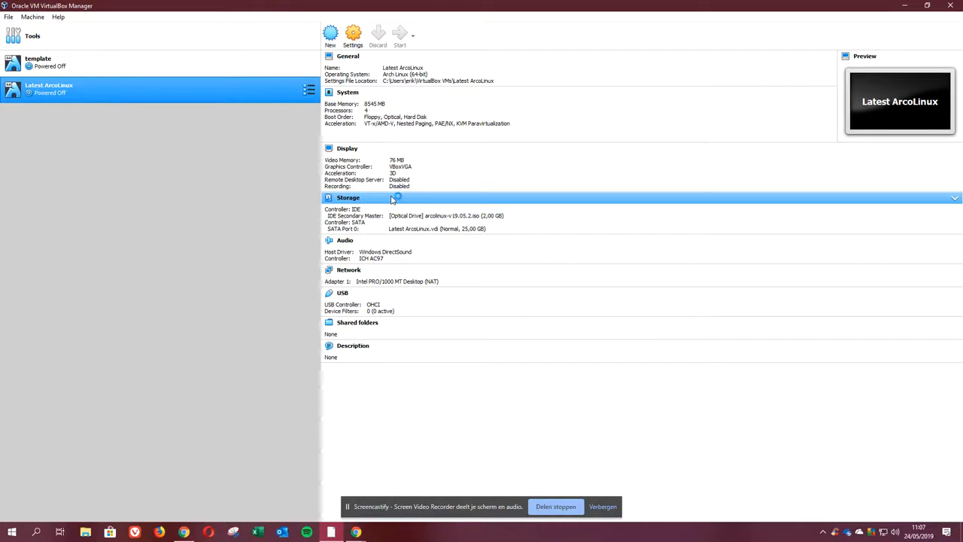
{"action": "left_click", "coordinate": [400, 36]}
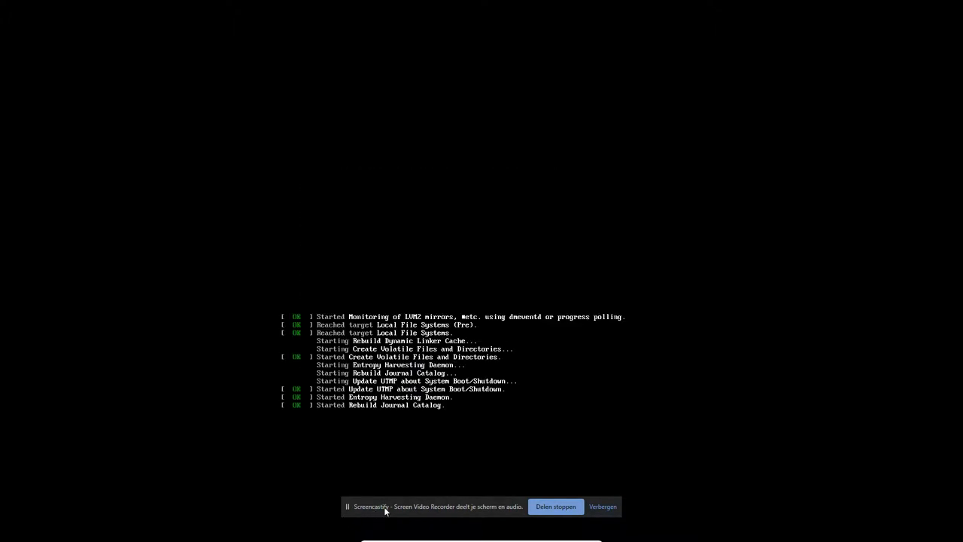
{"action": "mouse_move", "coordinate": [463, 513]}
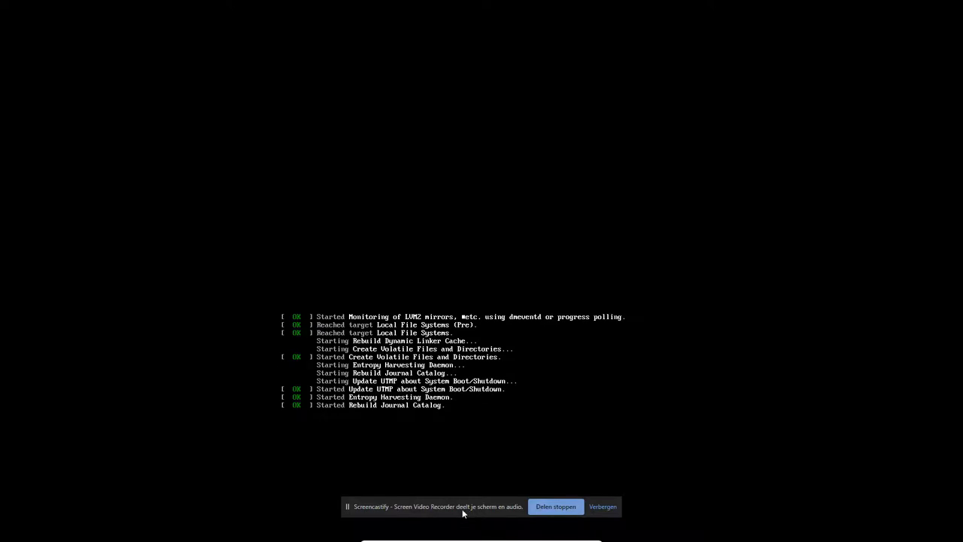
{"action": "mouse_move", "coordinate": [510, 511]}
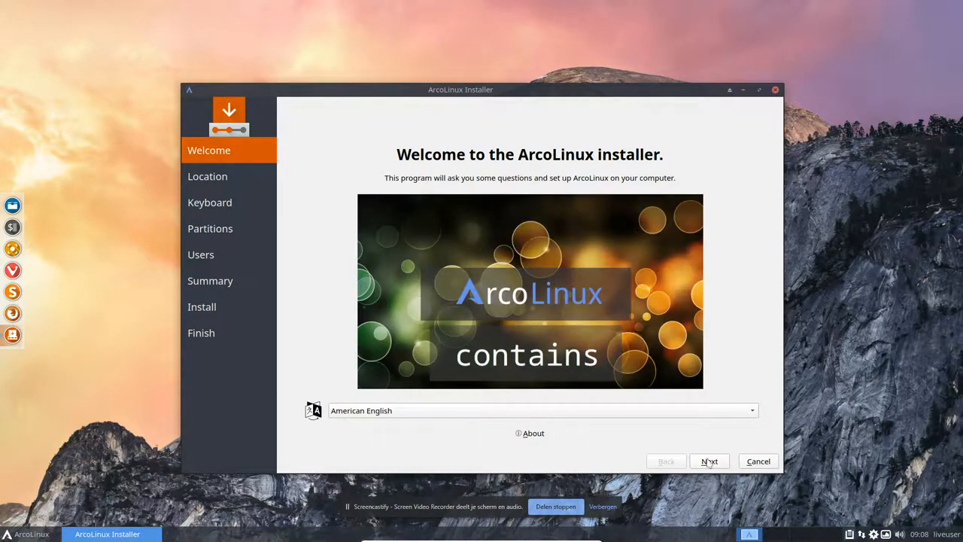
Keep American English and Europe/Brussels, choose the Belgian keyboard layout, and continue to partitioning.
{"action": "left_click", "coordinate": [708, 460]}
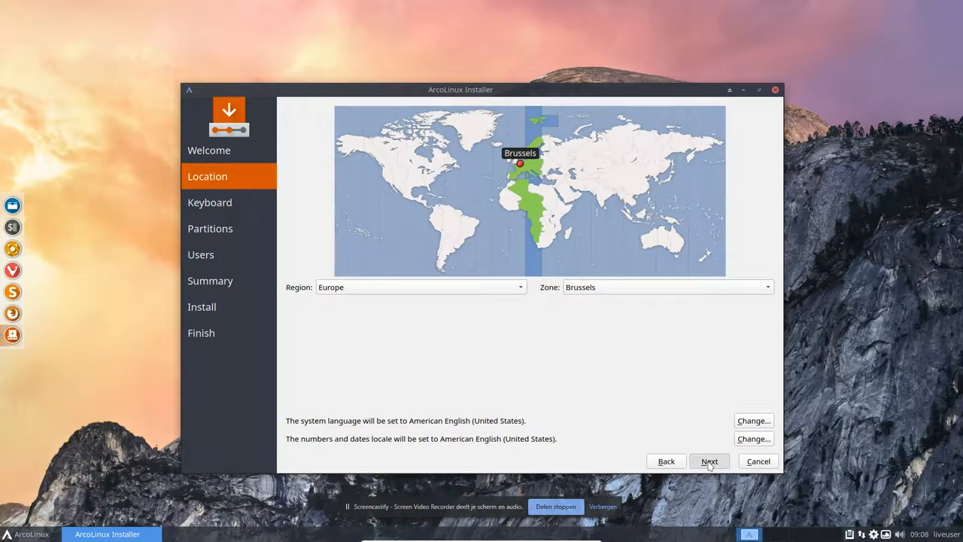
{"action": "left_click", "coordinate": [709, 460]}
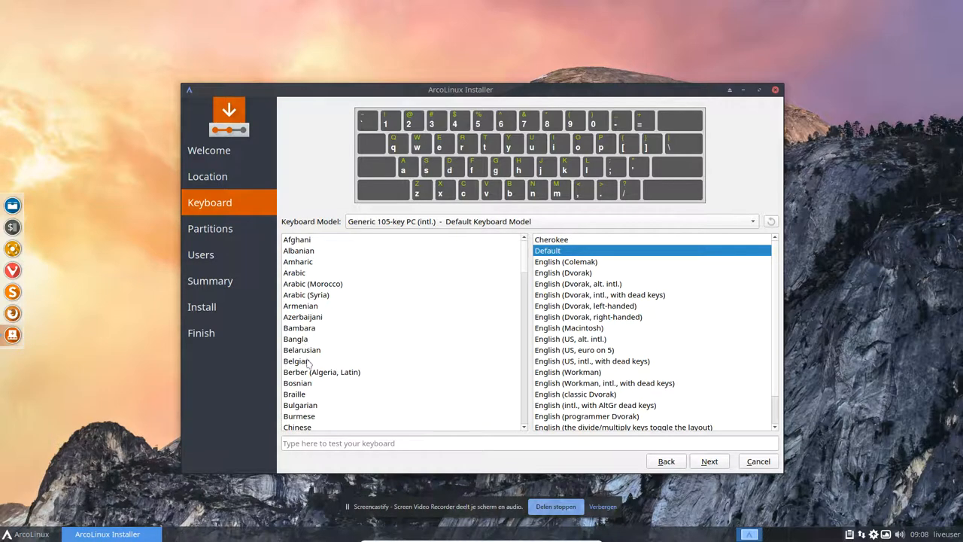
{"action": "left_click", "coordinate": [295, 361]}
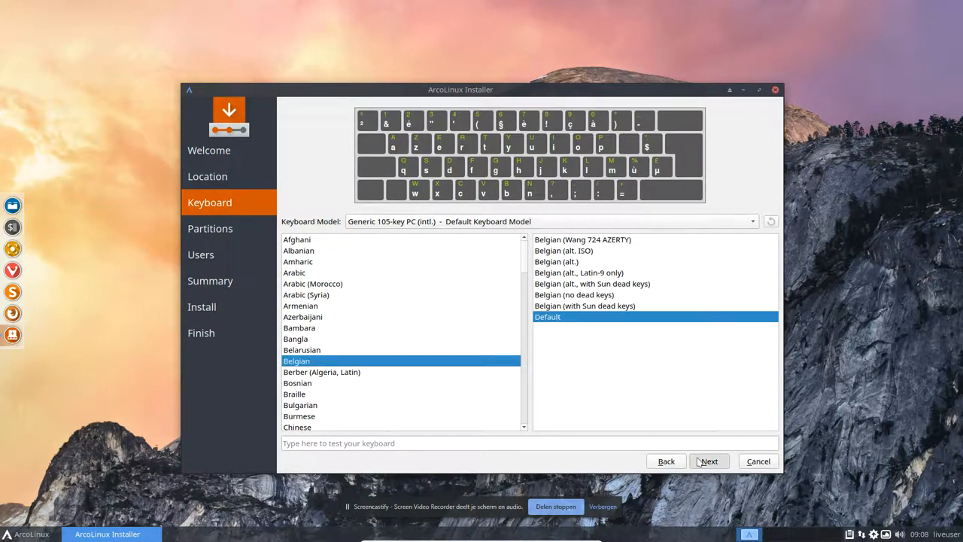
{"action": "left_click", "coordinate": [707, 460]}
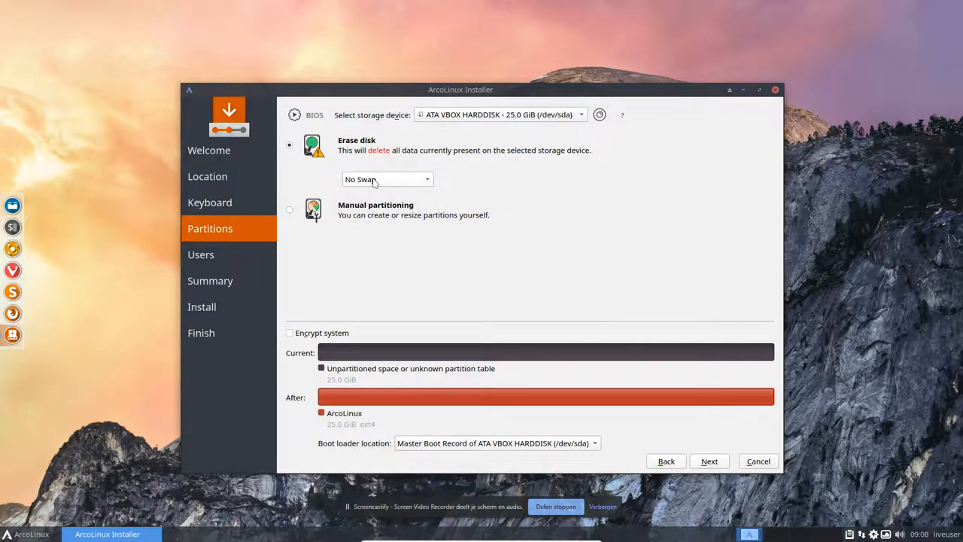
{"action": "mouse_move", "coordinate": [486, 243]}
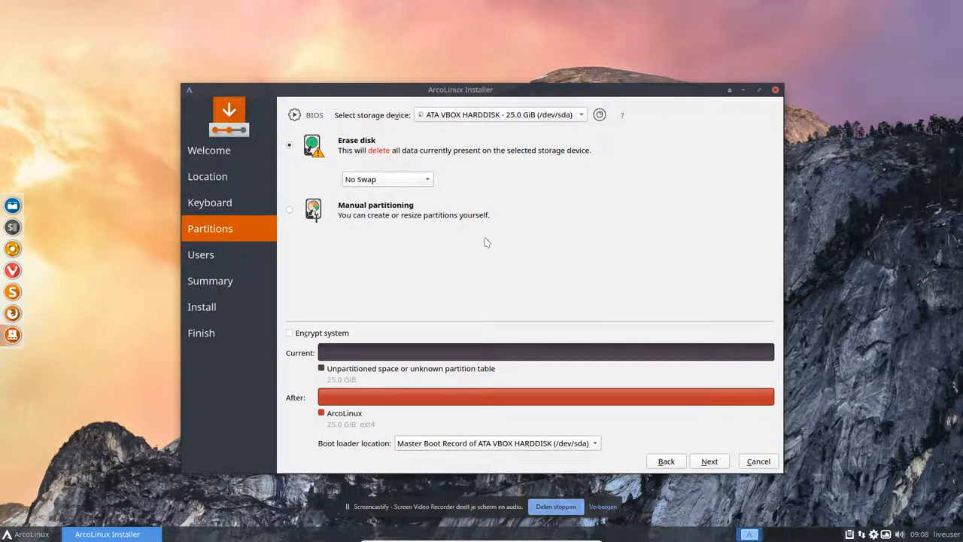
{"action": "mouse_move", "coordinate": [602, 361]}
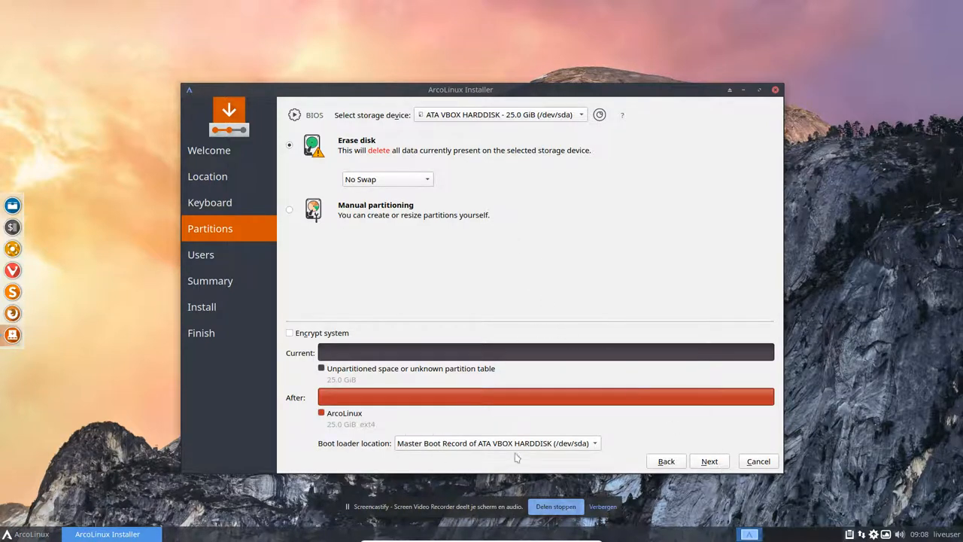
Try a swap-without-hibernate option and keep the boot loader in the Master Boot Record.
{"action": "left_click", "coordinate": [387, 179]}
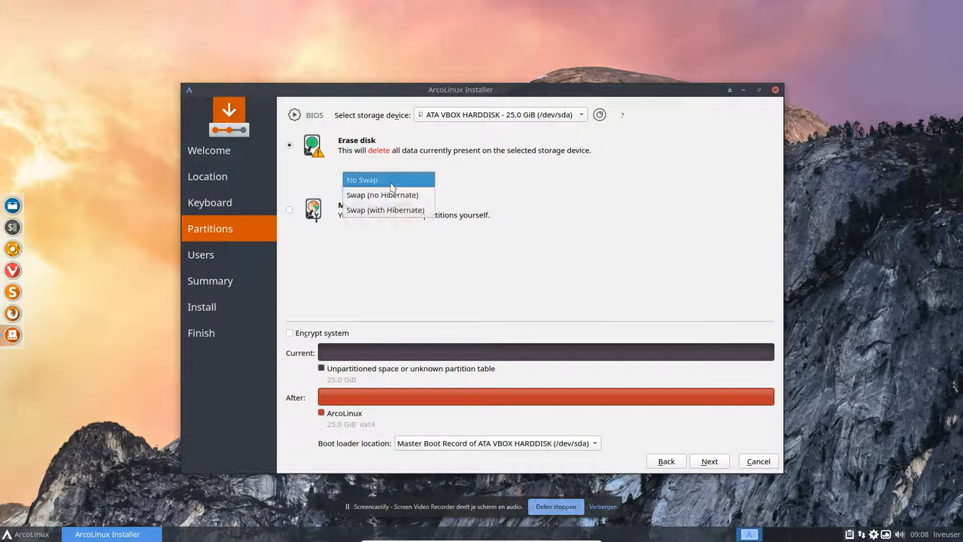
{"action": "left_click", "coordinate": [382, 194]}
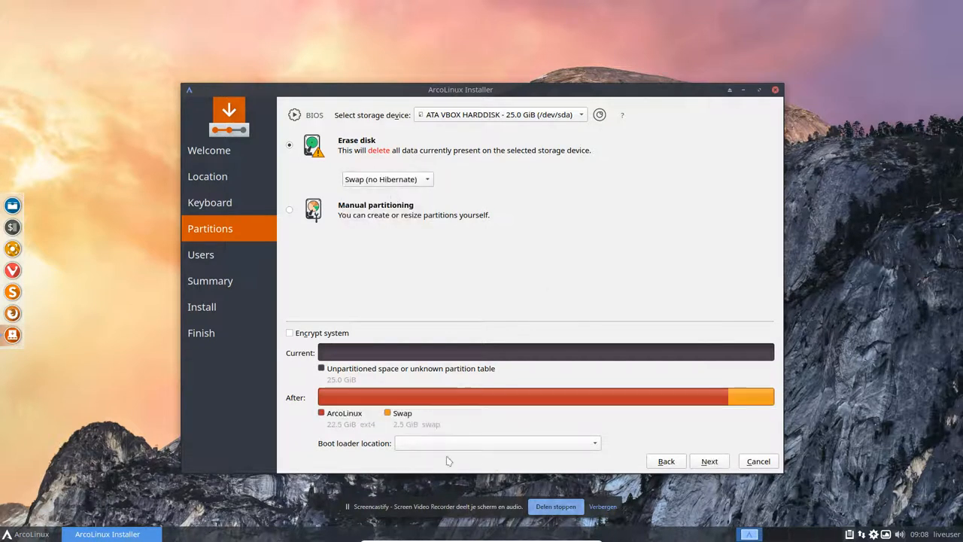
{"action": "left_click", "coordinate": [497, 442]}
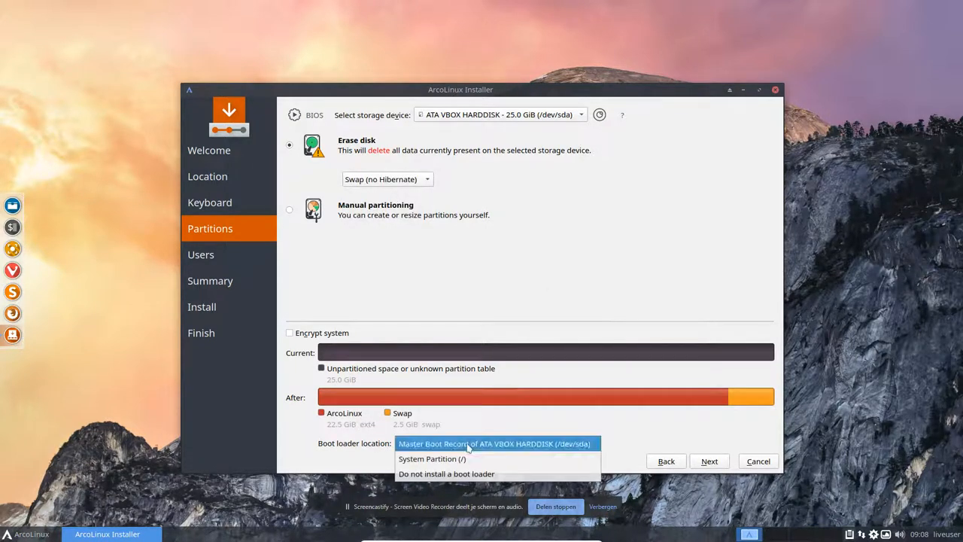
{"action": "left_click", "coordinate": [493, 443]}
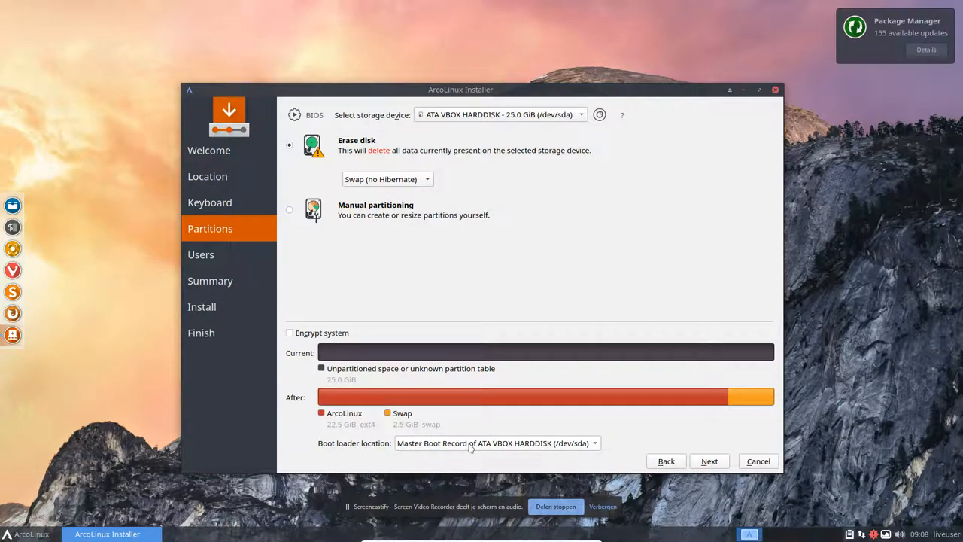
Set swap back to No Swap and accept the erase-disk layout.
{"action": "left_click", "coordinate": [387, 179]}
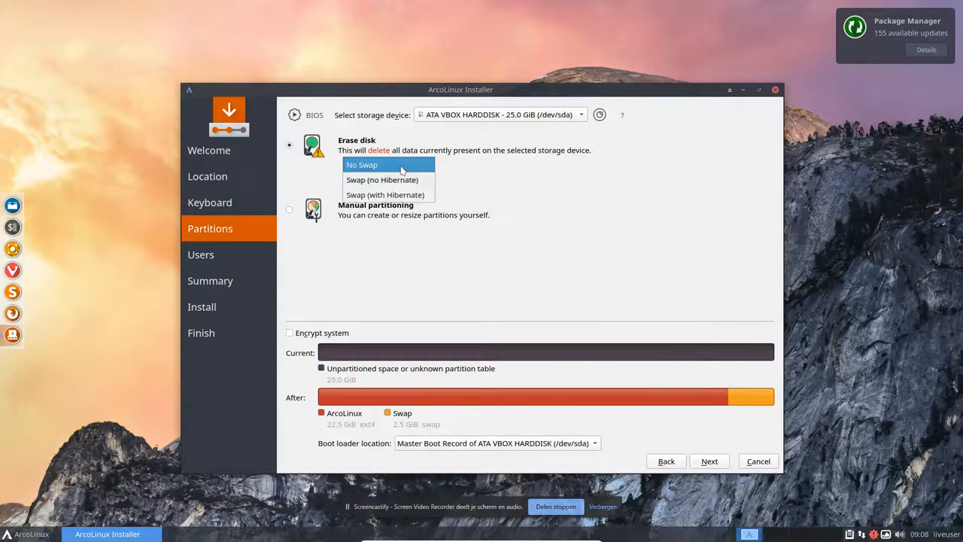
{"action": "left_click", "coordinate": [361, 164]}
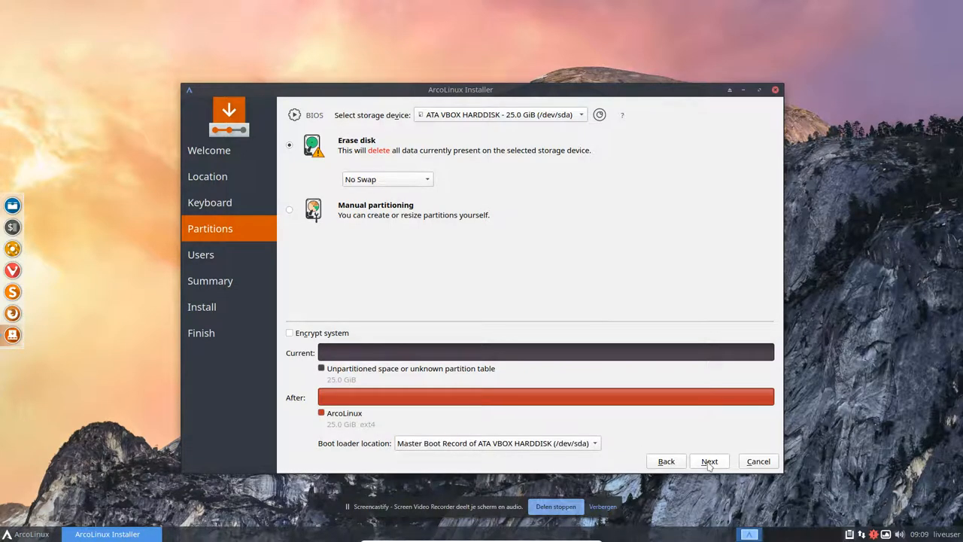
{"action": "left_click", "coordinate": [709, 460]}
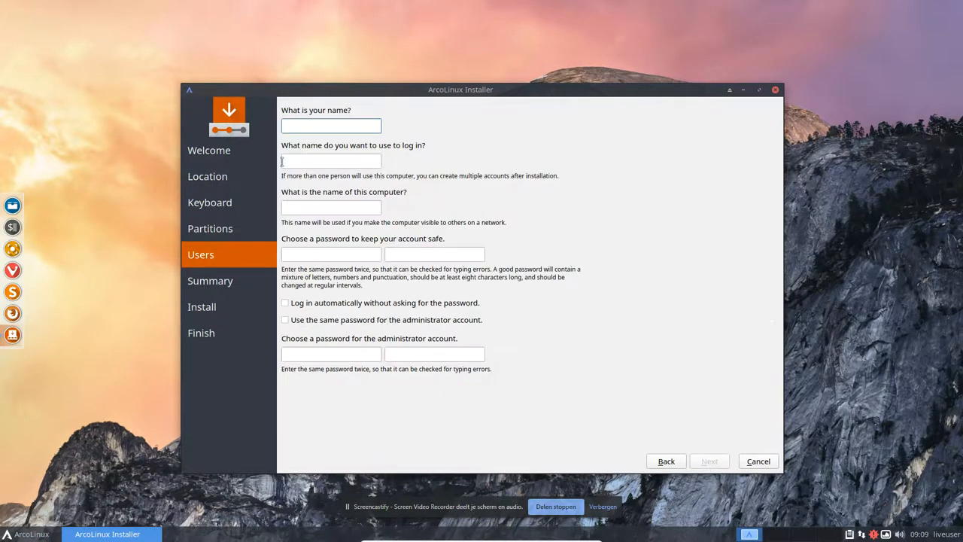
Create user 'erik' with auto-login and same admin password, review the summary and install.
{"action": "type", "text": "erik"}
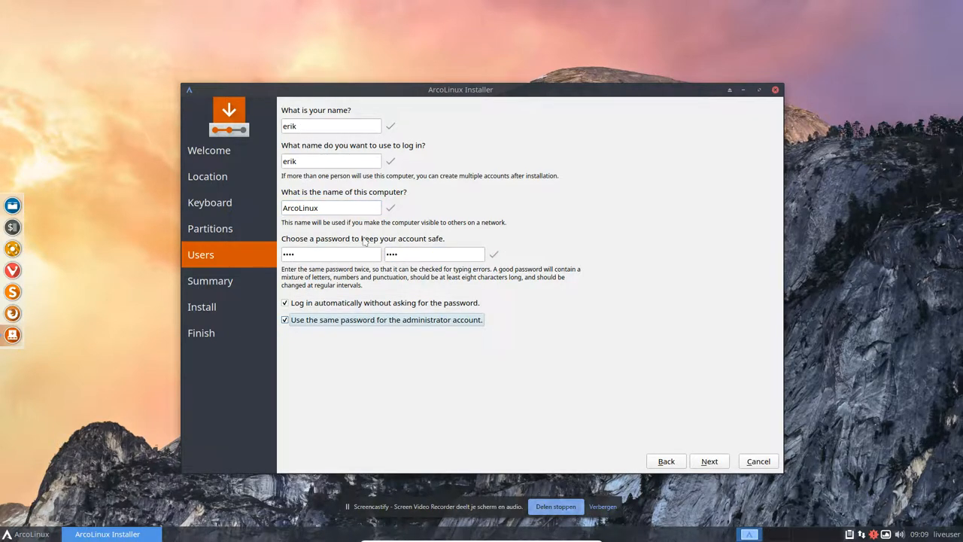
{"action": "left_click", "coordinate": [707, 460]}
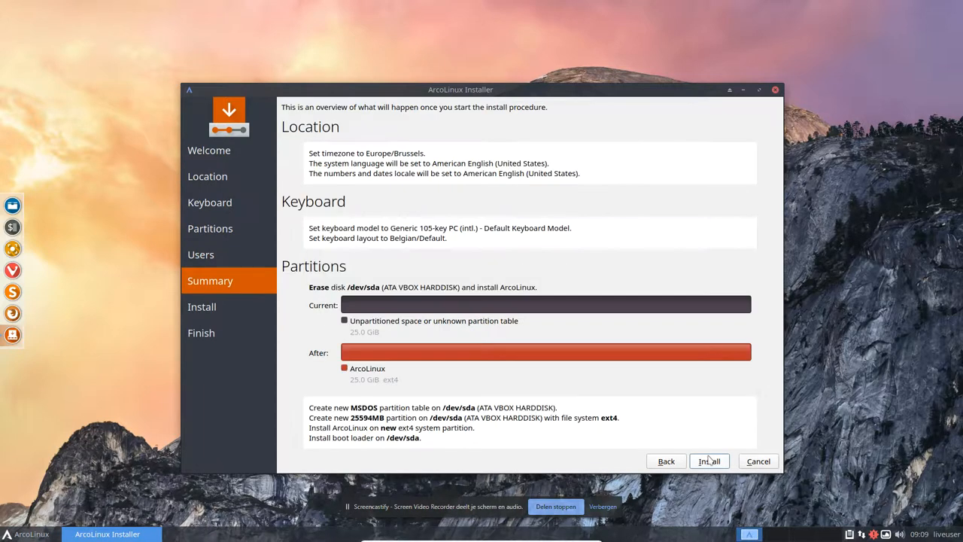
{"action": "left_click", "coordinate": [707, 460]}
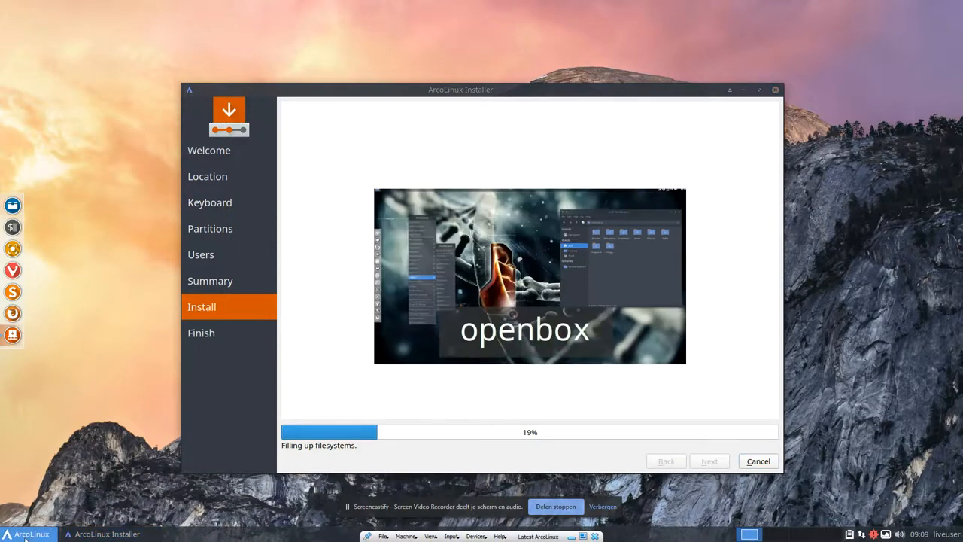
{"action": "left_click", "coordinate": [28, 532]}
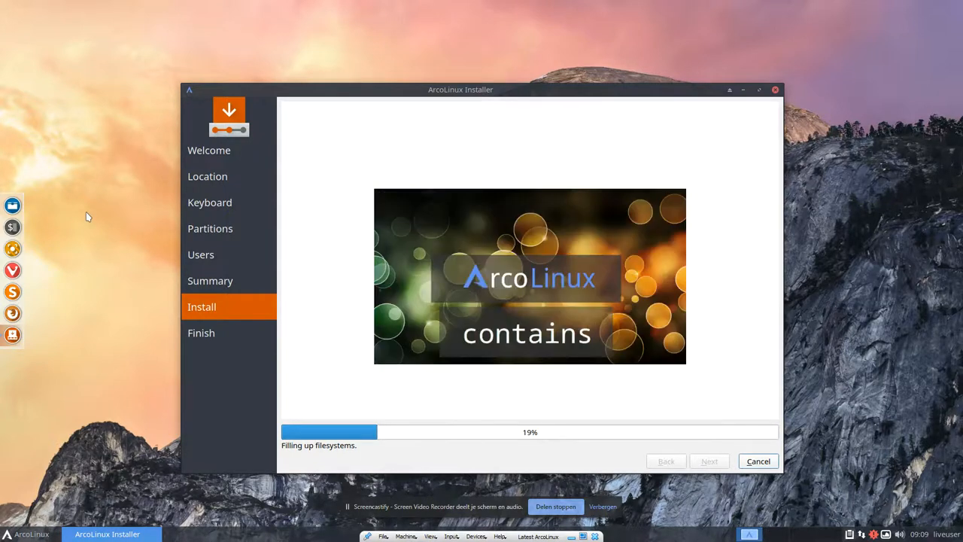
{"action": "mouse_move", "coordinate": [779, 437]}
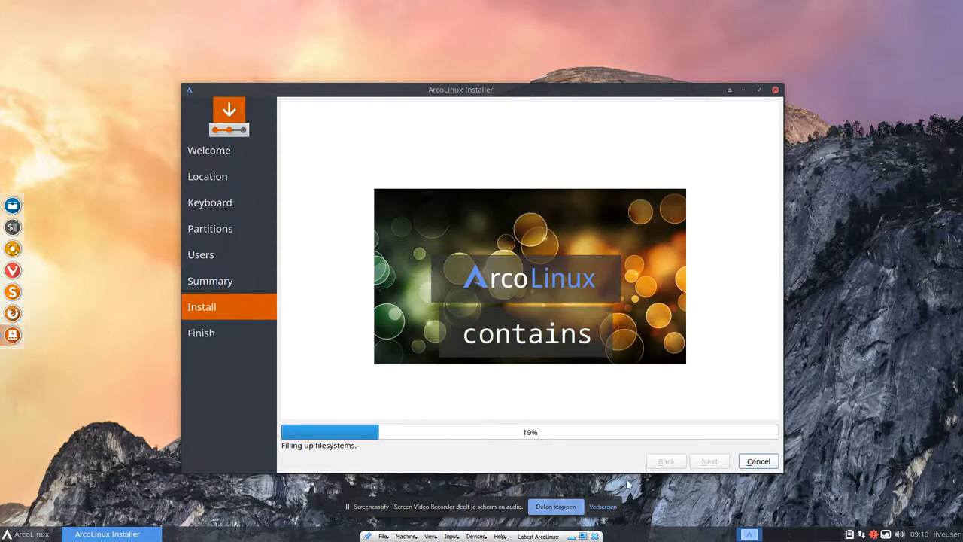
{"action": "mouse_move", "coordinate": [471, 509]}
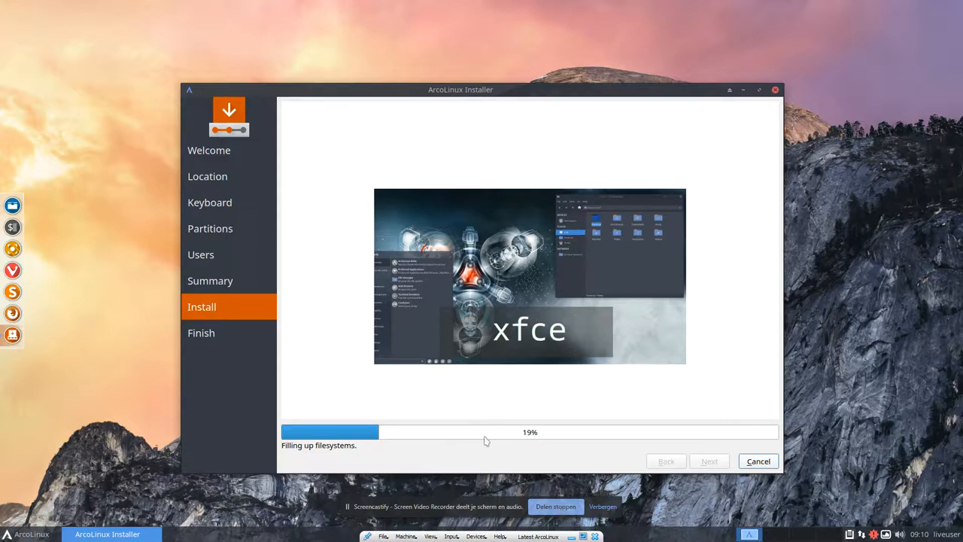
{"action": "mouse_move", "coordinate": [695, 430]}
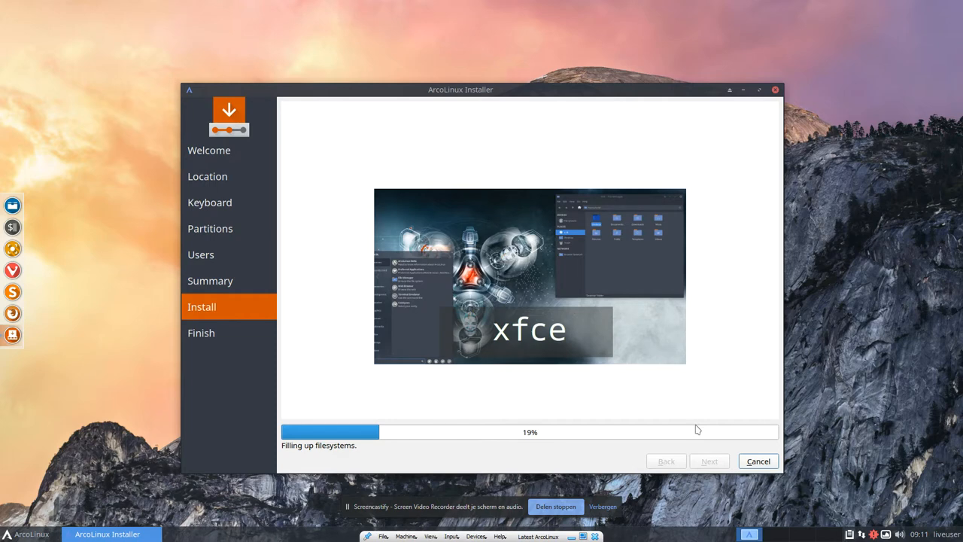
{"action": "mouse_move", "coordinate": [418, 436]}
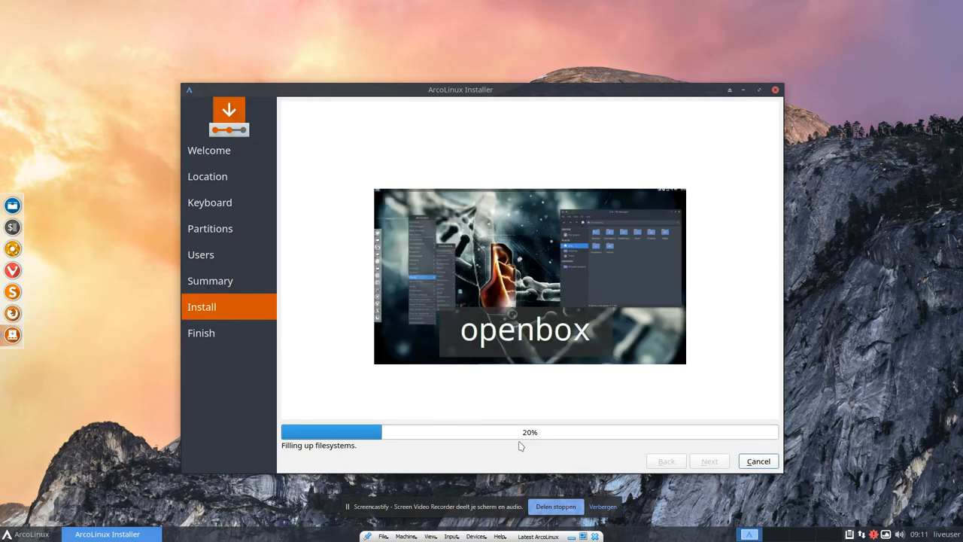
{"action": "mouse_move", "coordinate": [677, 491]}
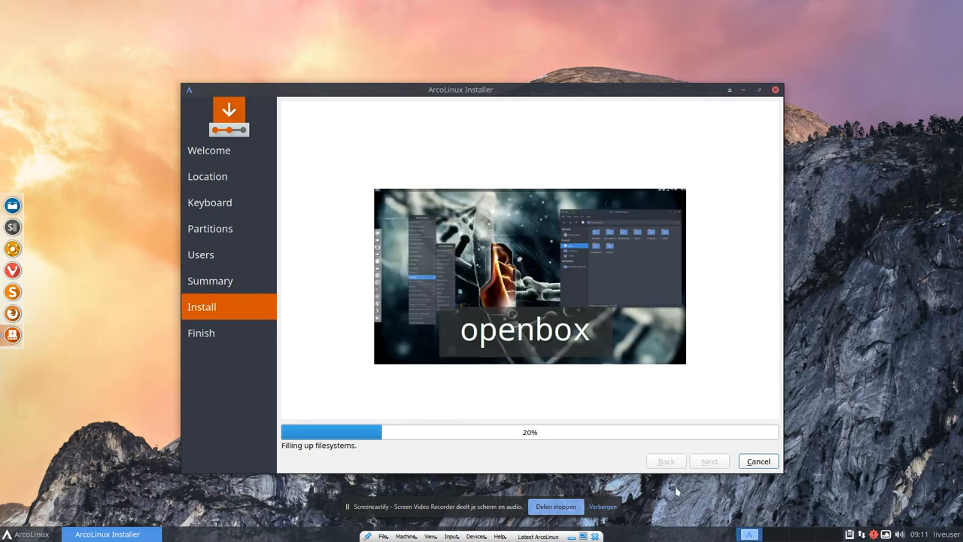